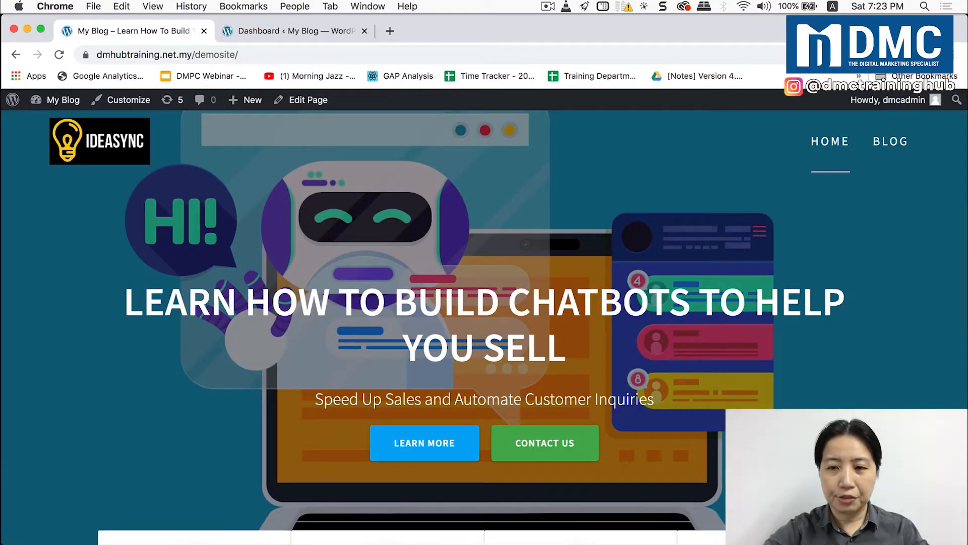
Enter the name John Doe and a companyabc email in the homepage contact form
scroll("down", 3)
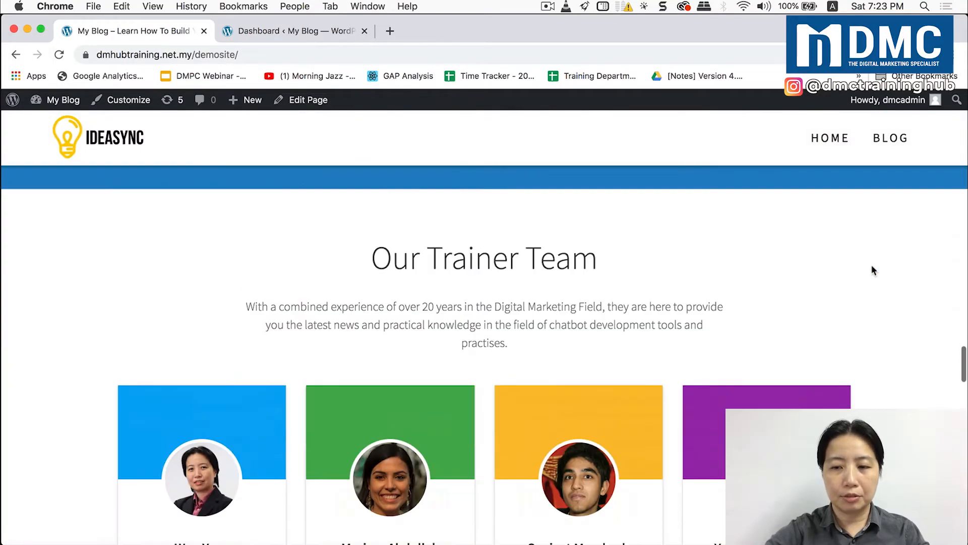
scroll("down", 3)
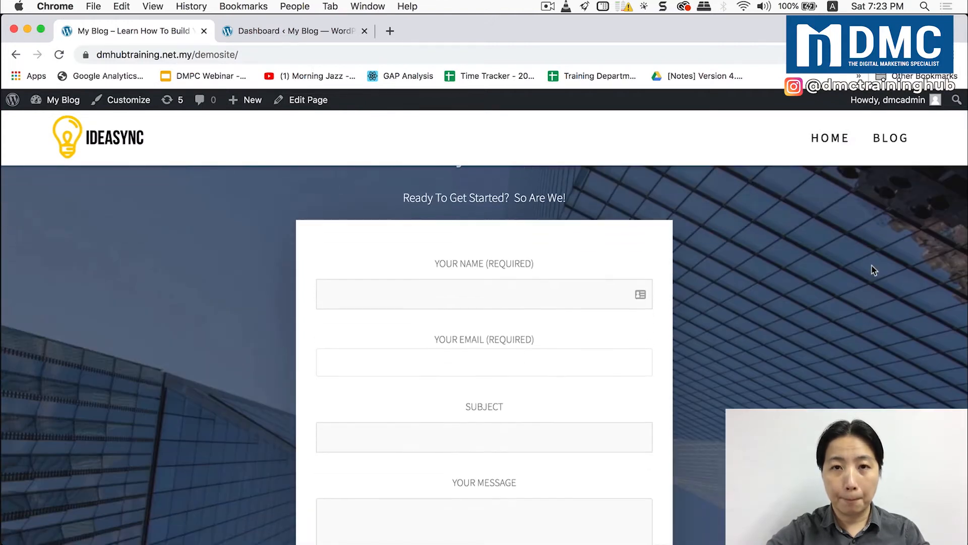
scroll("down", 3)
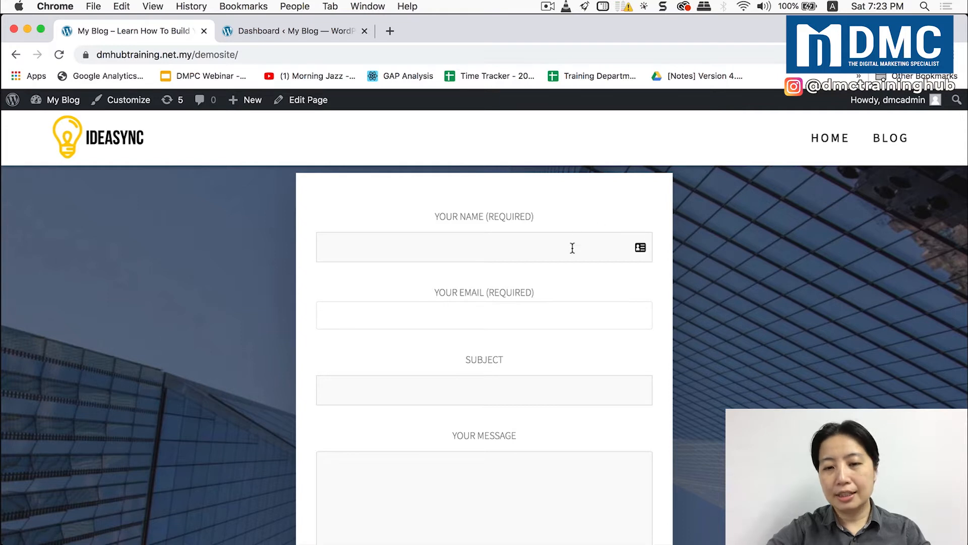
type("Joh")
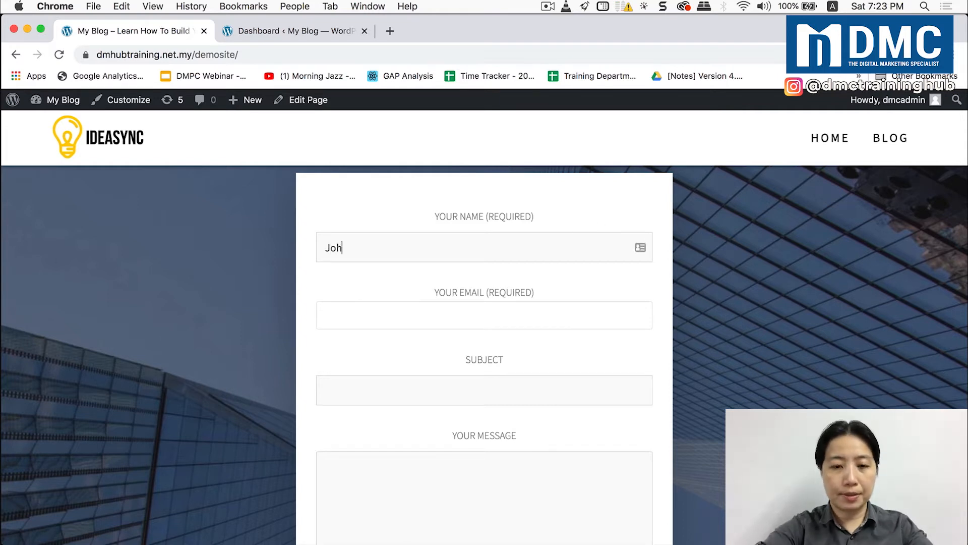
type("n Doe")
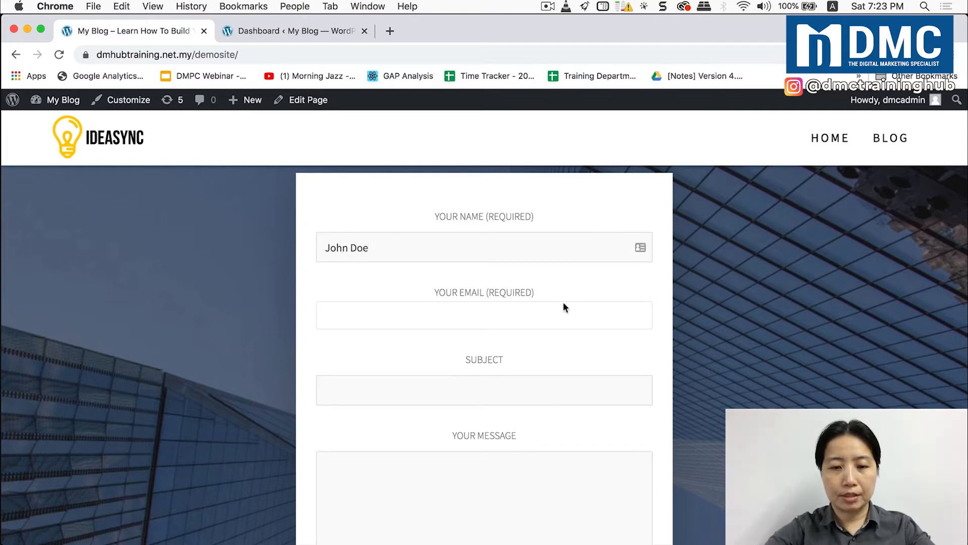
type("johndoe@c")
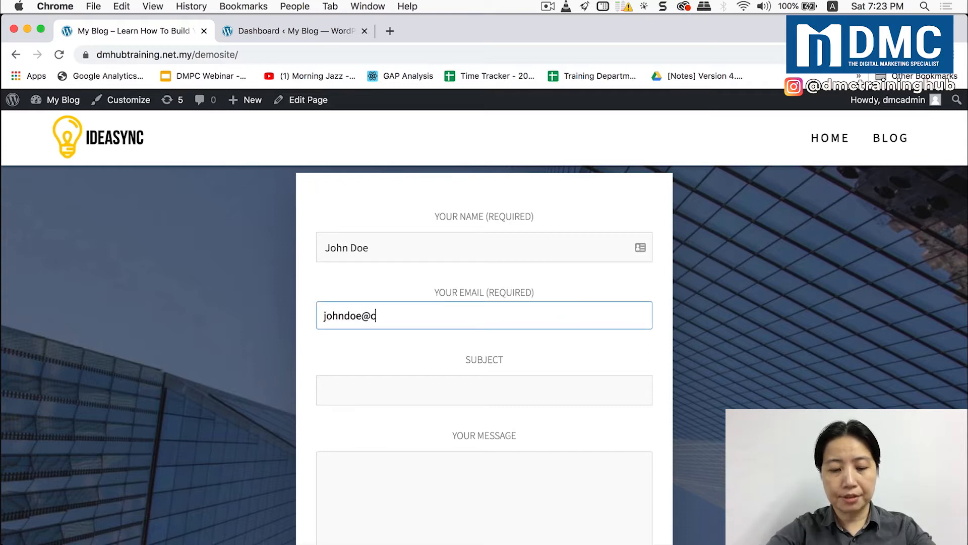
type("ompanyabc.com")
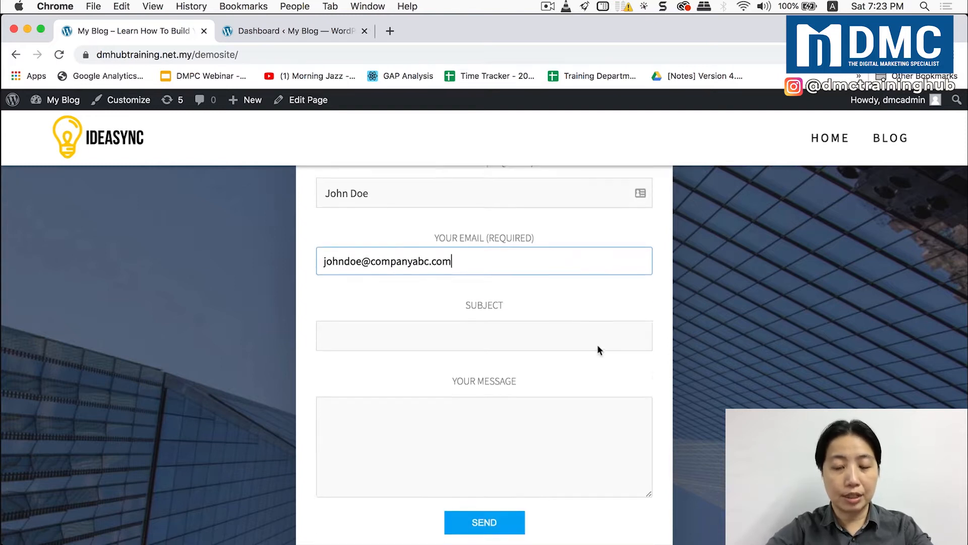
Fill in the subject 'Course Schedule' and the message 'Price and Dates of Classes'
left_click(484, 336)
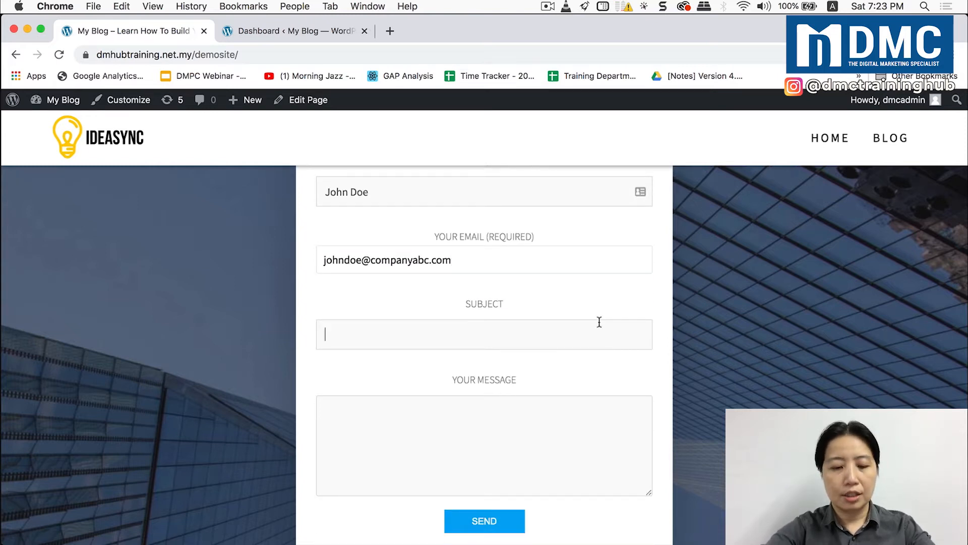
type("Course")
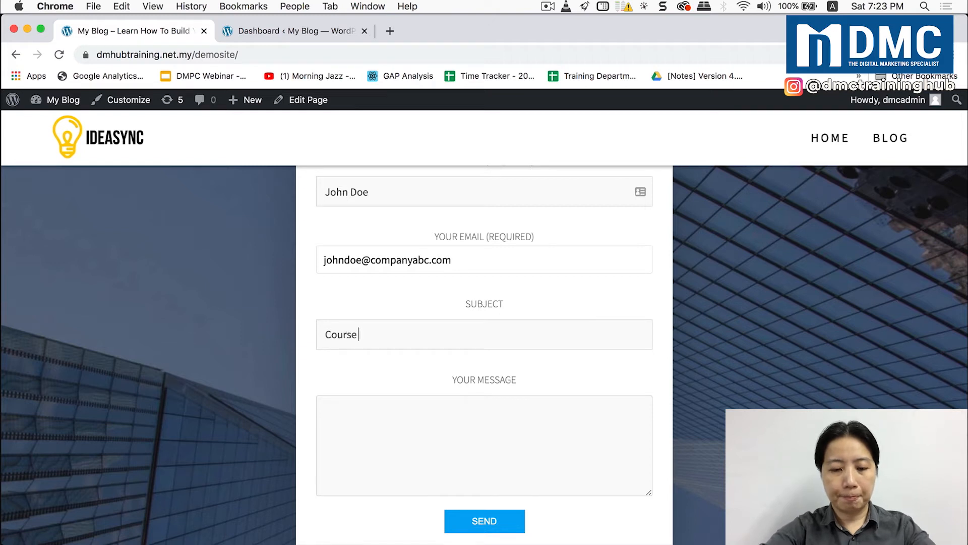
type("Schedule")
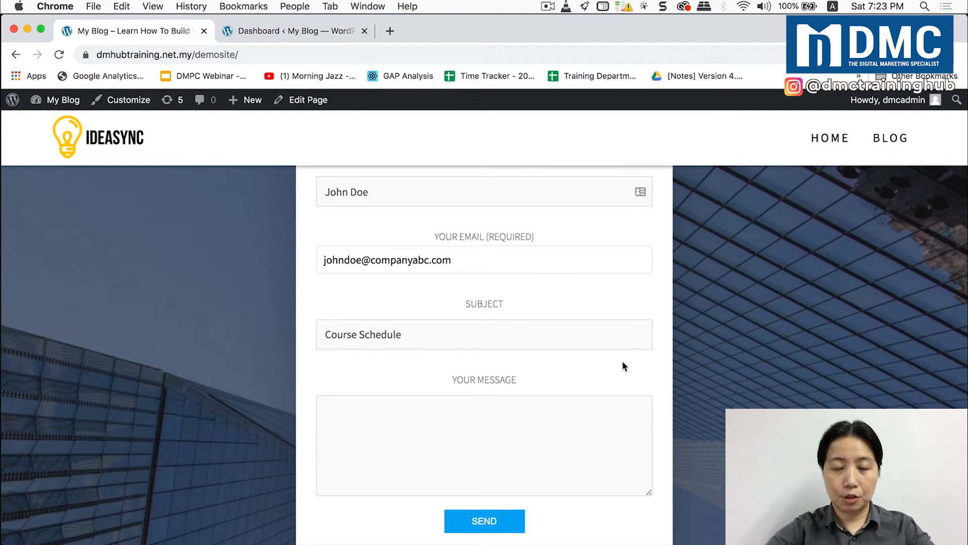
left_click(484, 445)
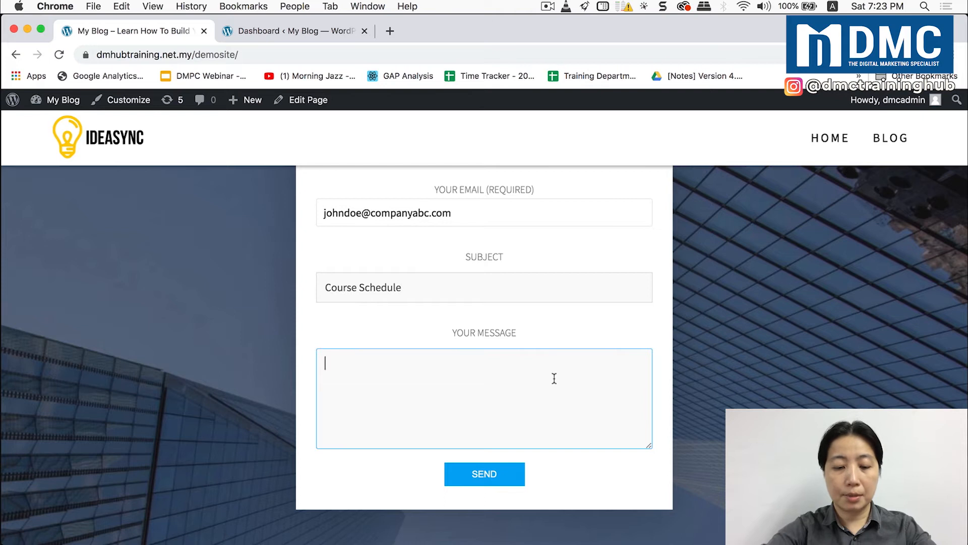
type("Price and D")
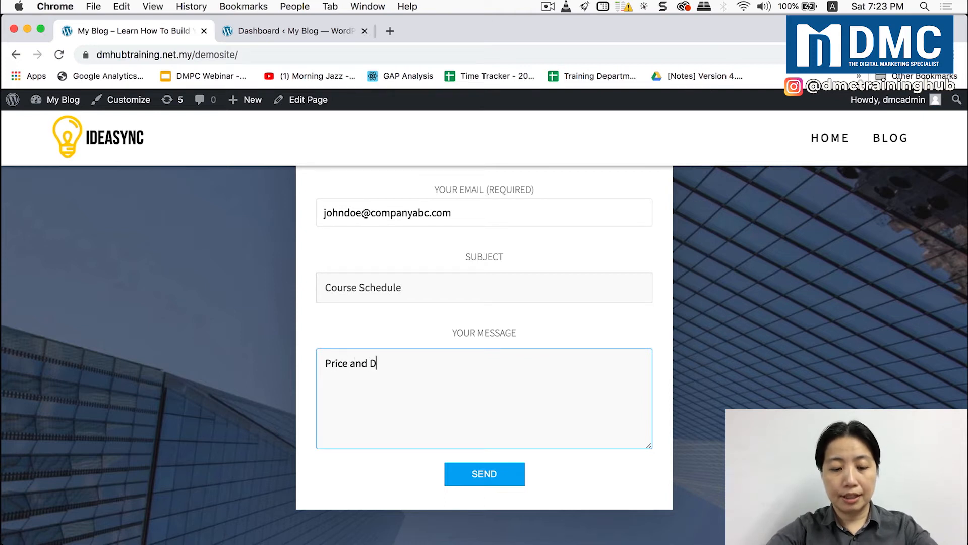
type("ates of Cla")
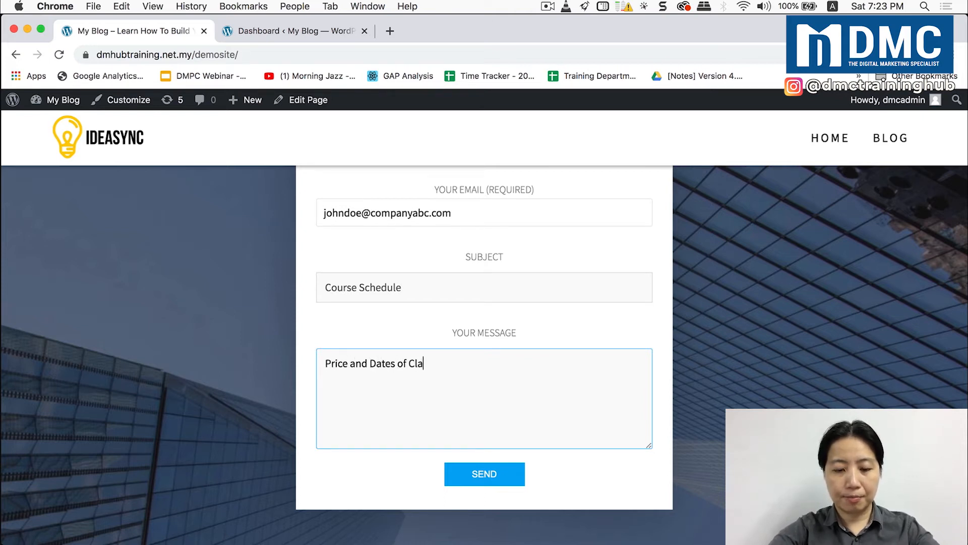
type("sses")
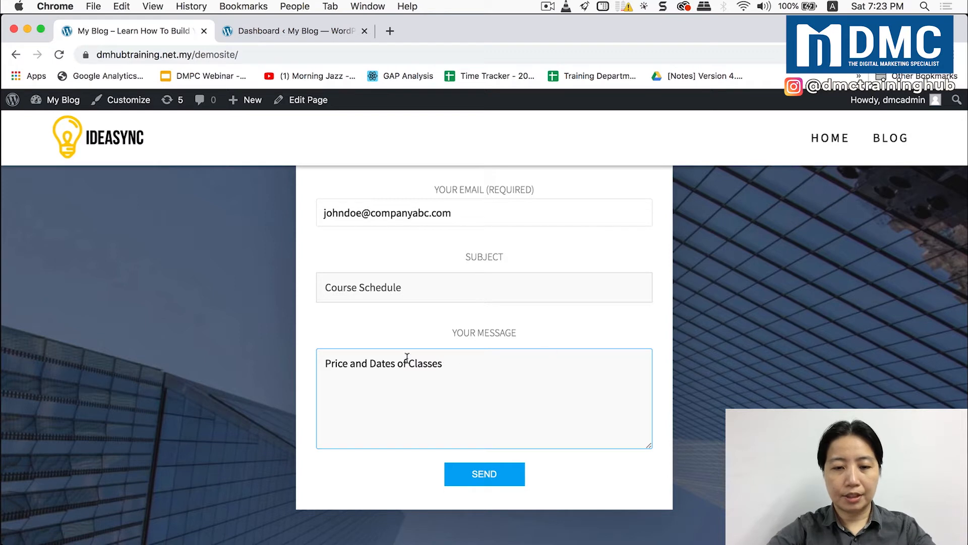
scroll("down", 3)
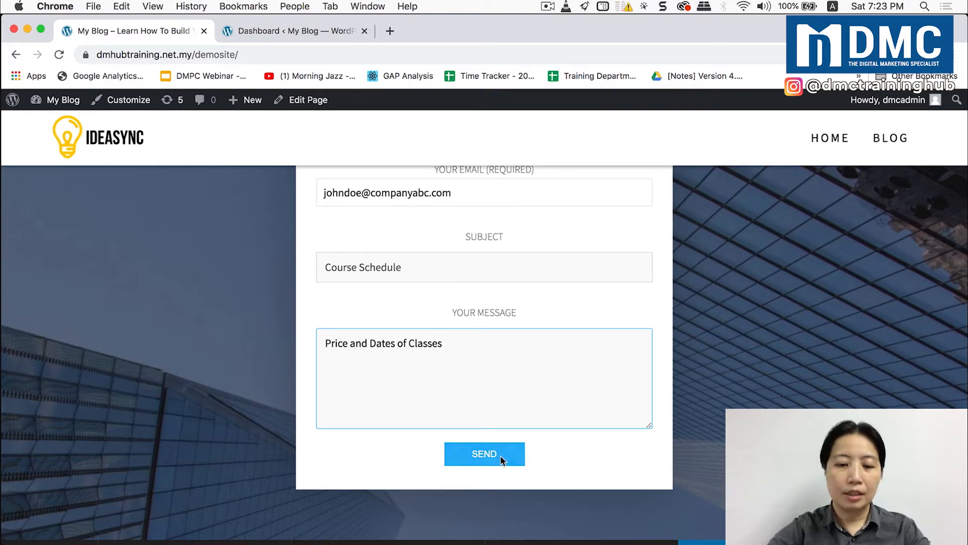
Send the completed form and see the 'Thank you for your message' notice
left_click(484, 453)
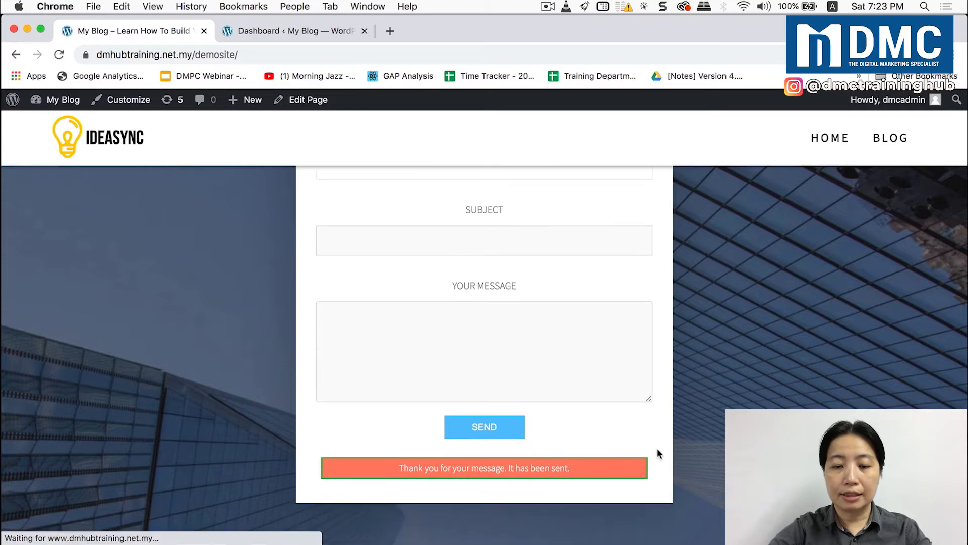
mouse_move(614, 412)
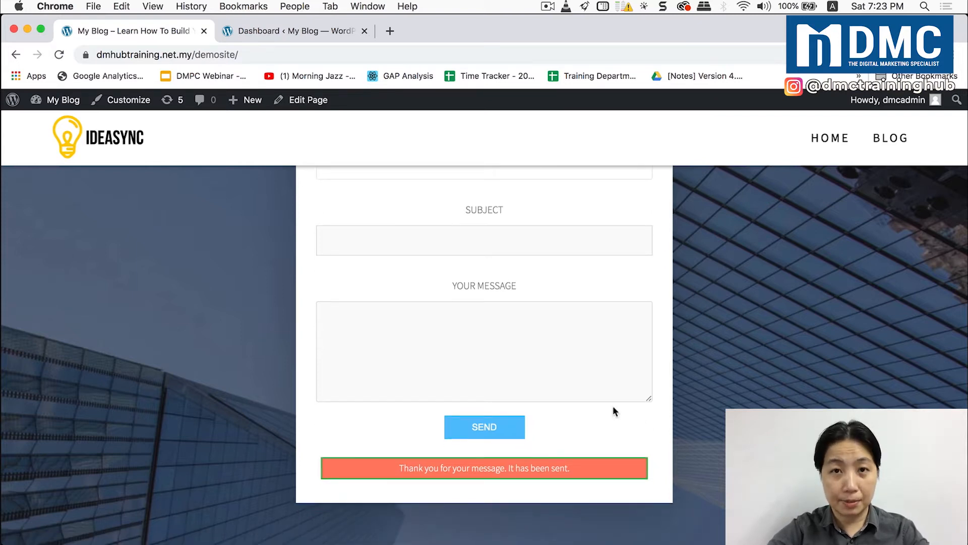
mouse_move(575, 429)
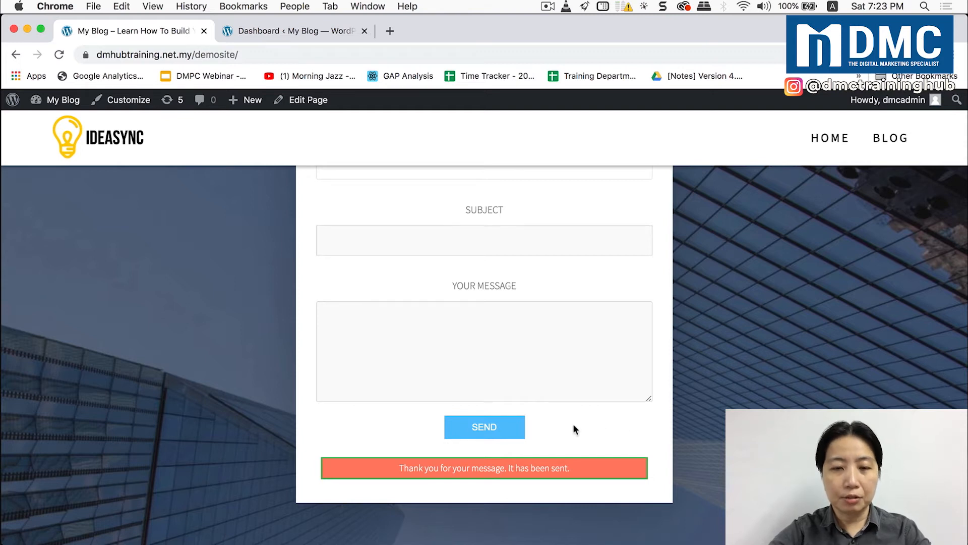
mouse_move(487, 484)
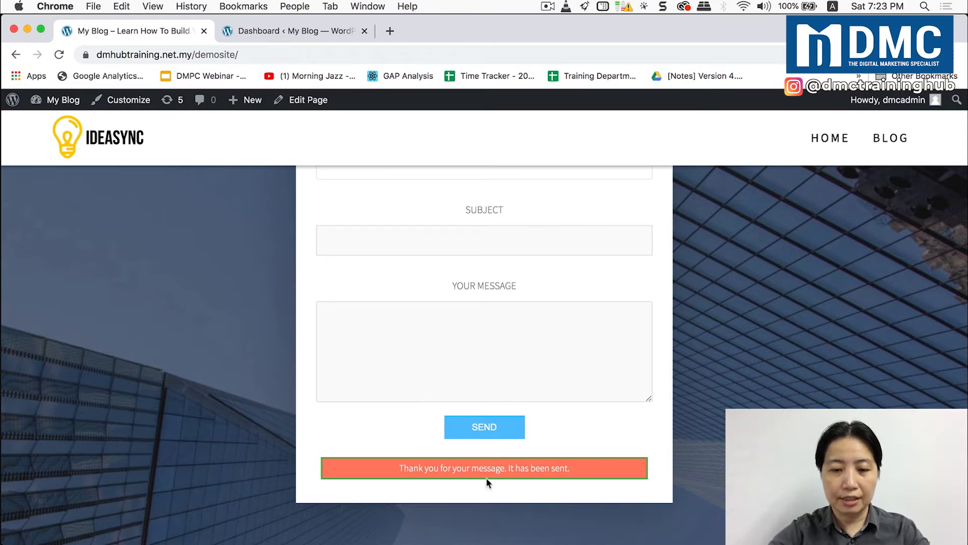
mouse_move(597, 492)
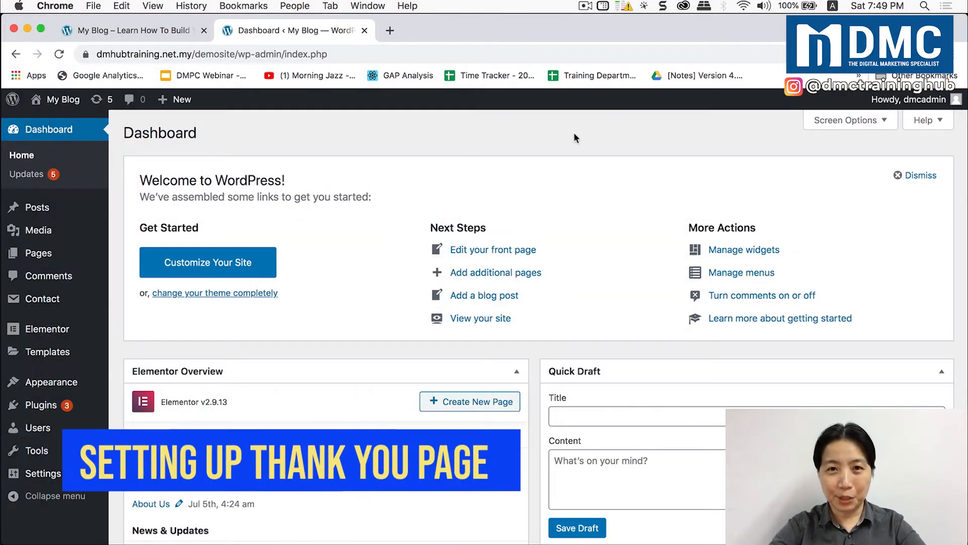
mouse_move(280, 127)
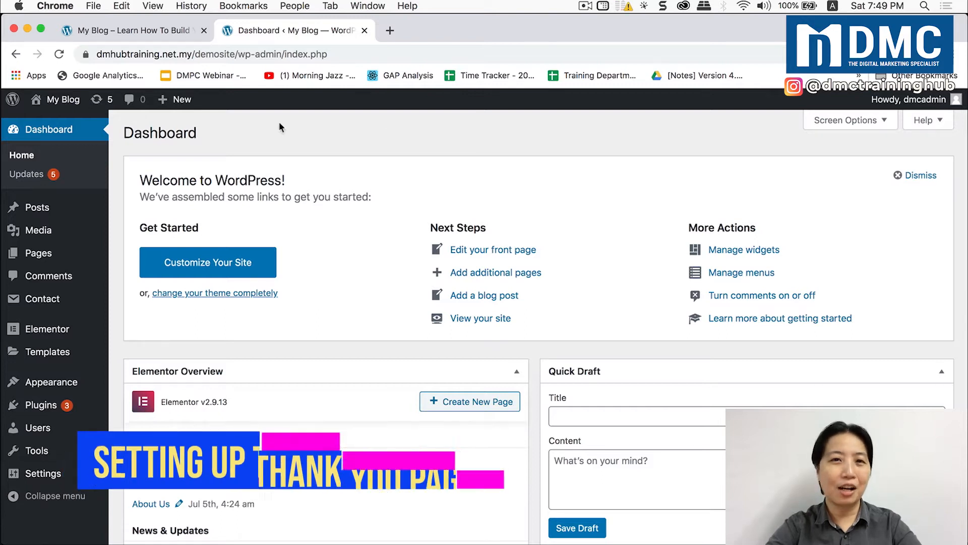
mouse_move(38, 230)
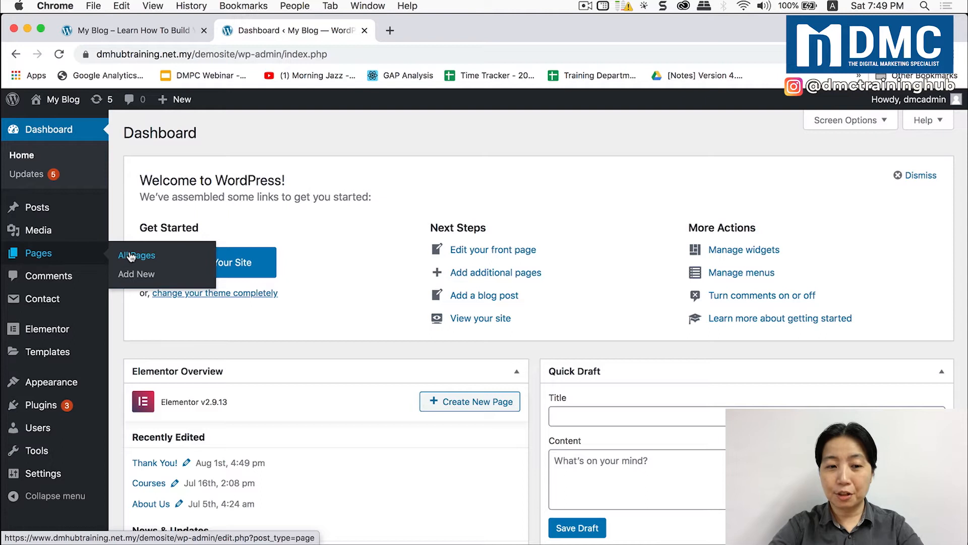
Open the Thank You! page from All Pages in the Elementor editor
left_click(137, 255)
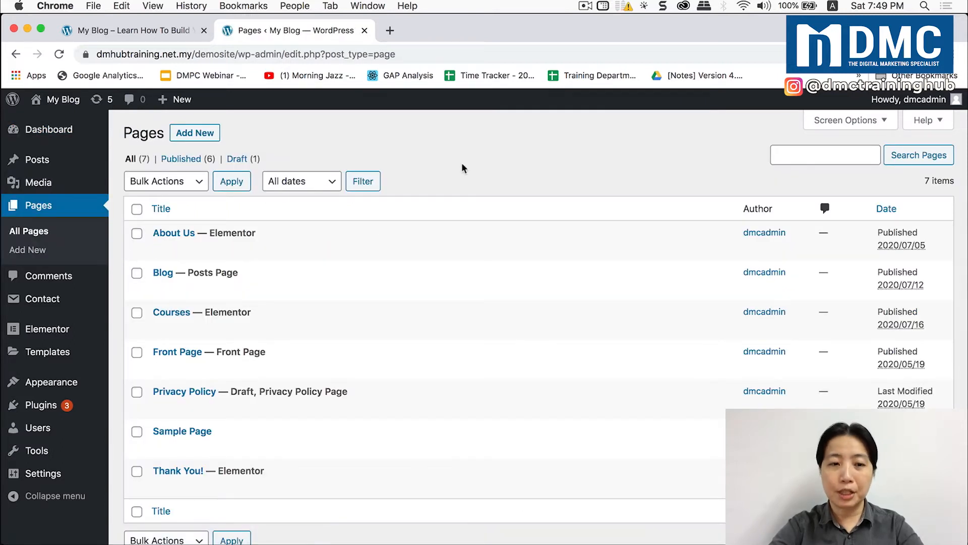
mouse_move(233, 134)
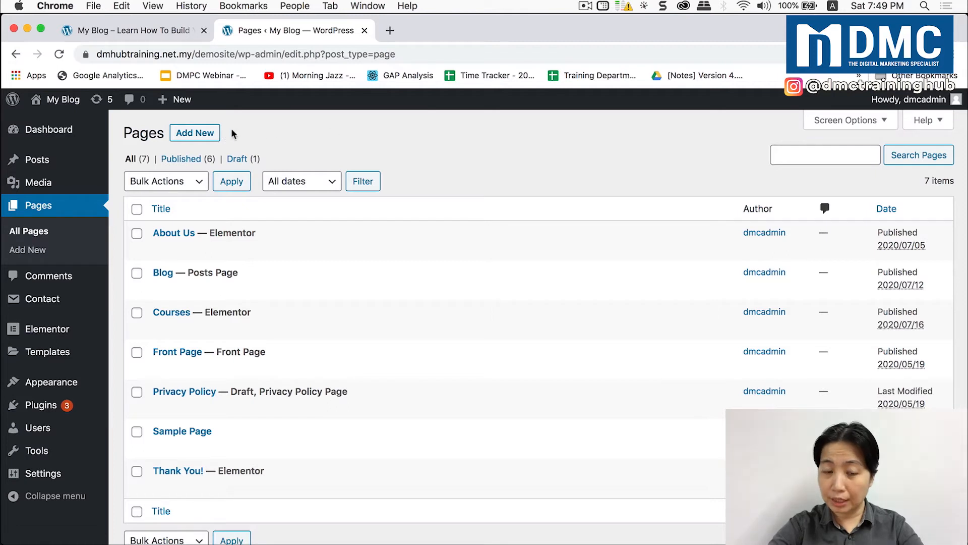
mouse_move(502, 167)
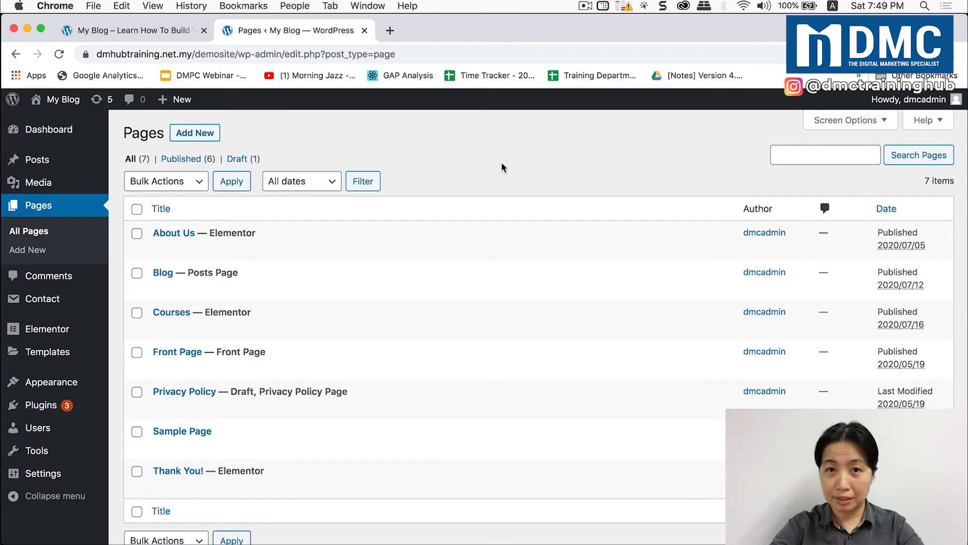
mouse_move(178, 471)
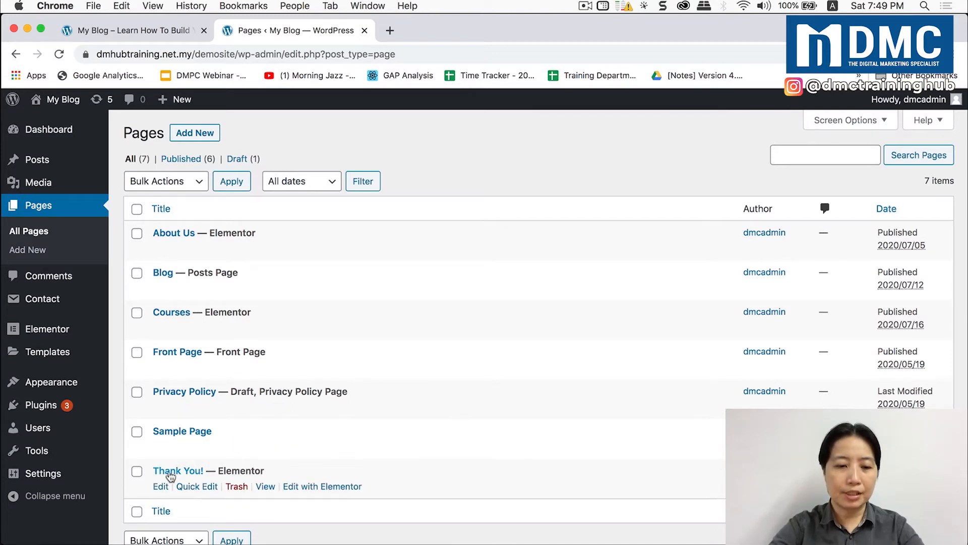
left_click(178, 470)
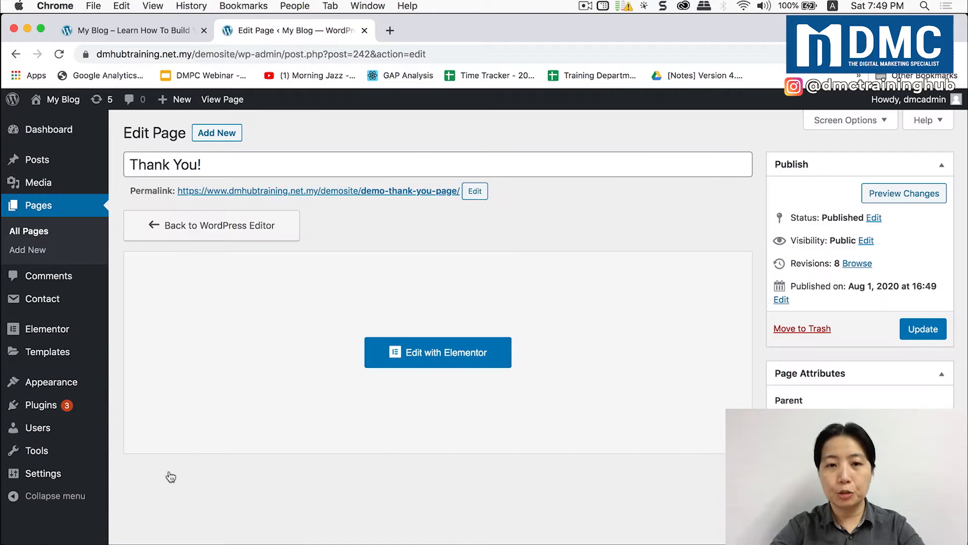
mouse_move(405, 372)
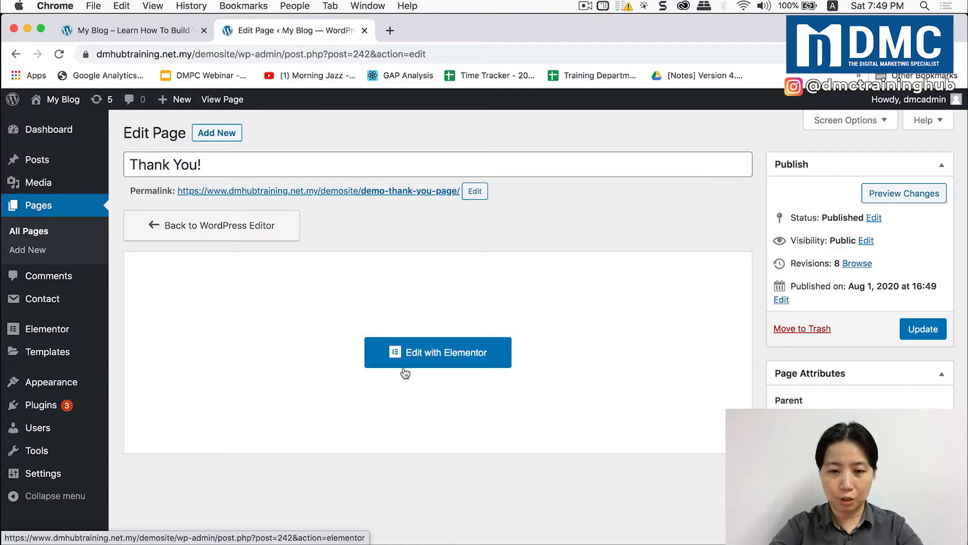
left_click(437, 352)
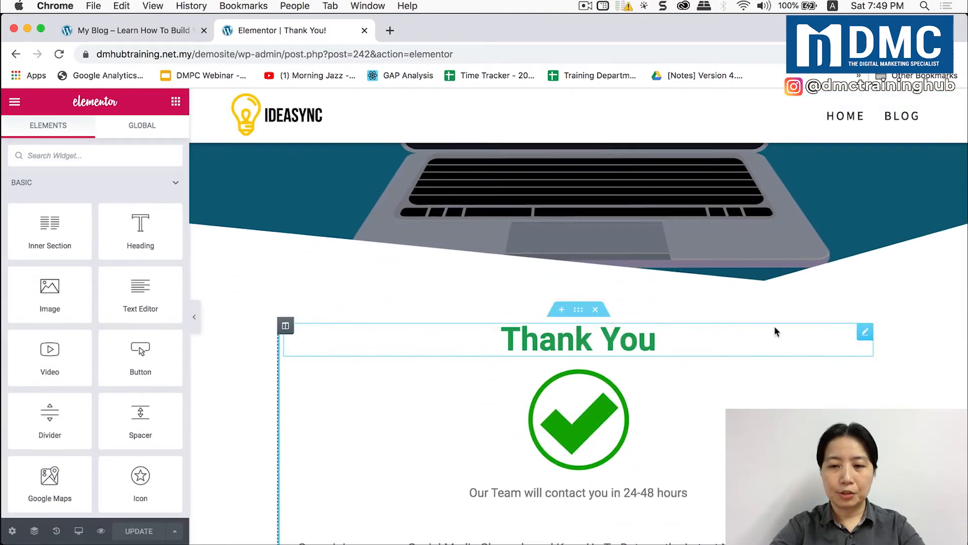
scroll("down", 3)
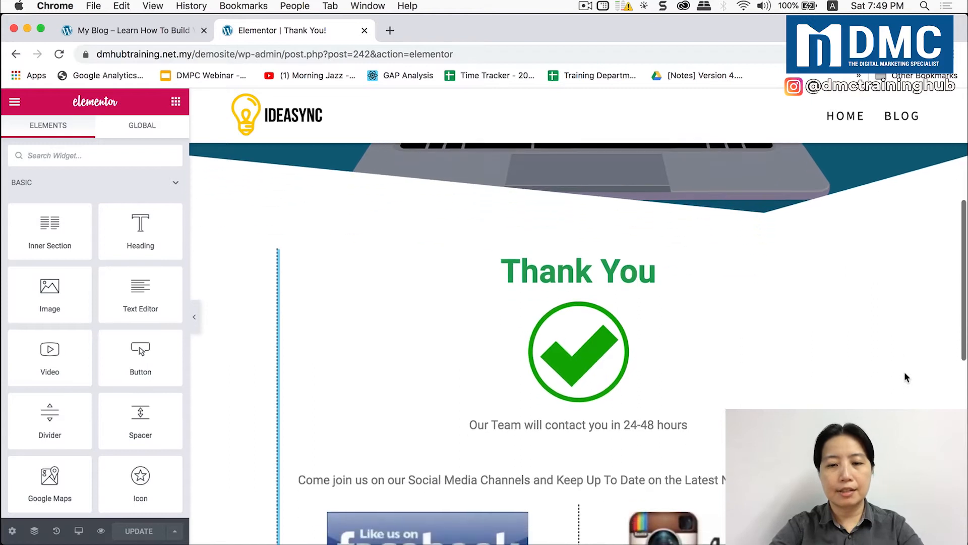
scroll("down", 3)
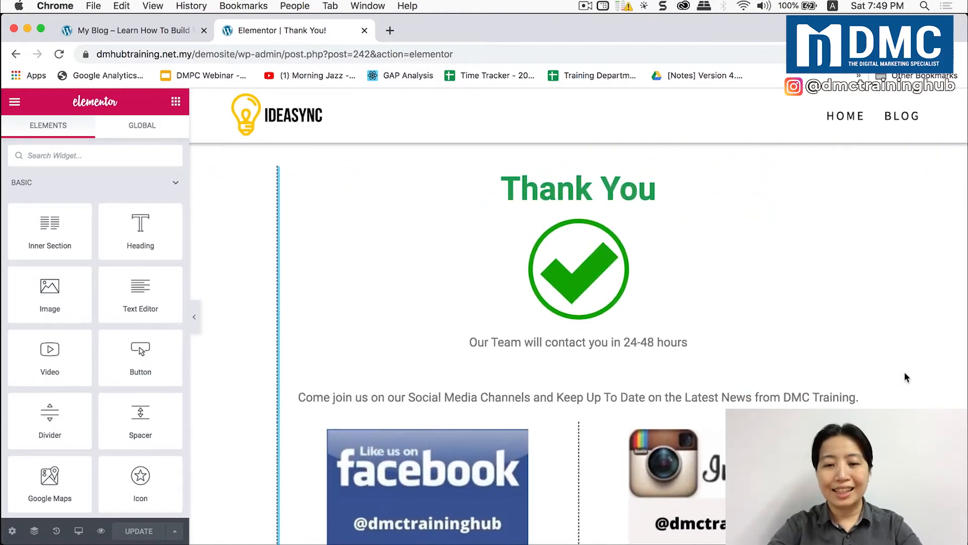
scroll("down", 3)
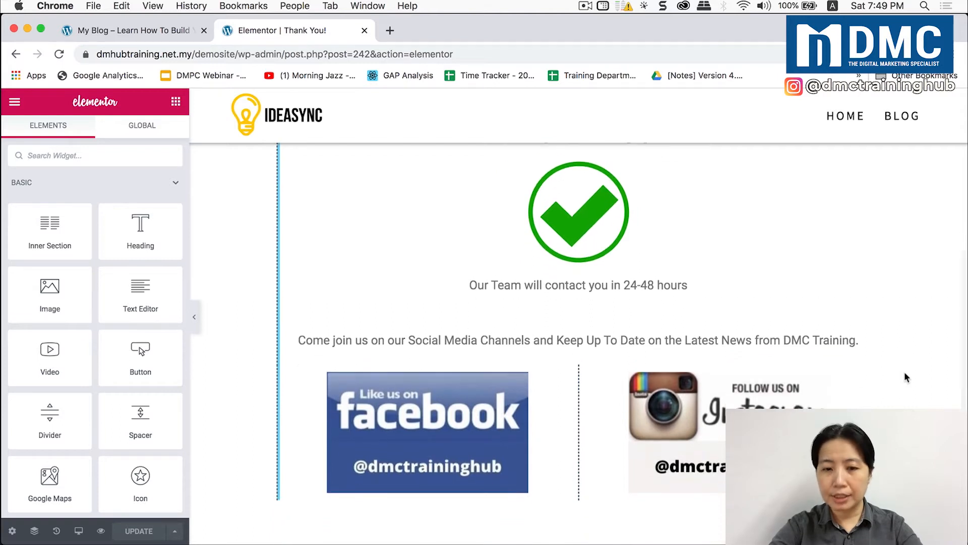
scroll("down", 3)
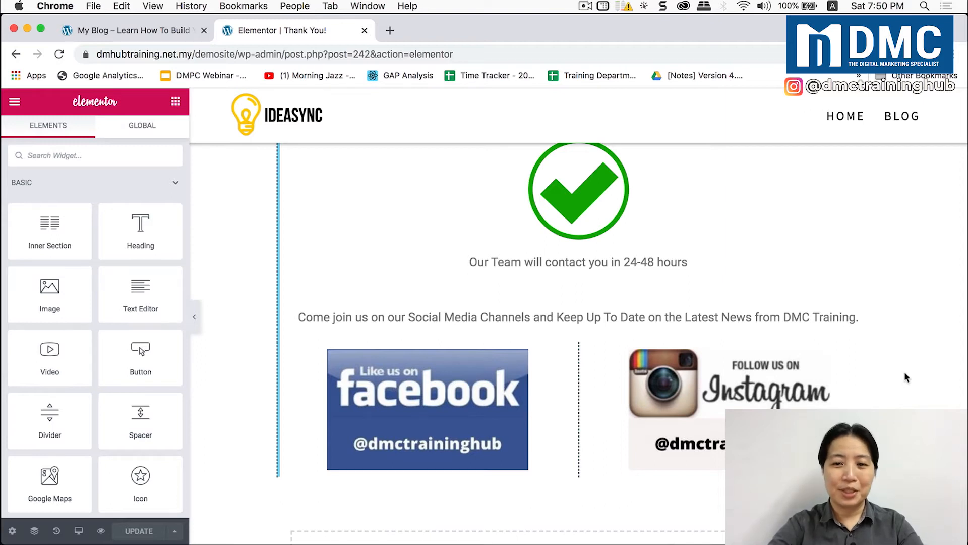
mouse_move(902, 369)
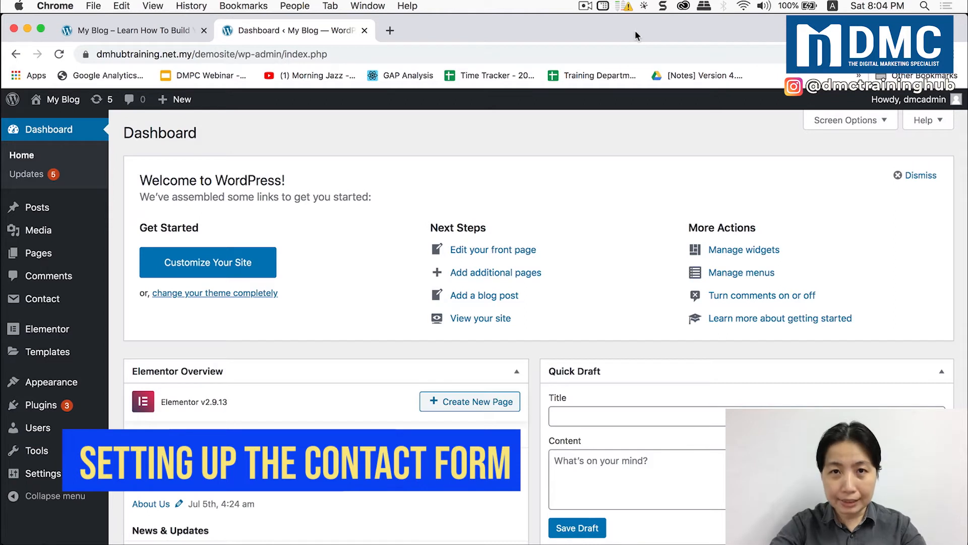
mouse_move(48, 351)
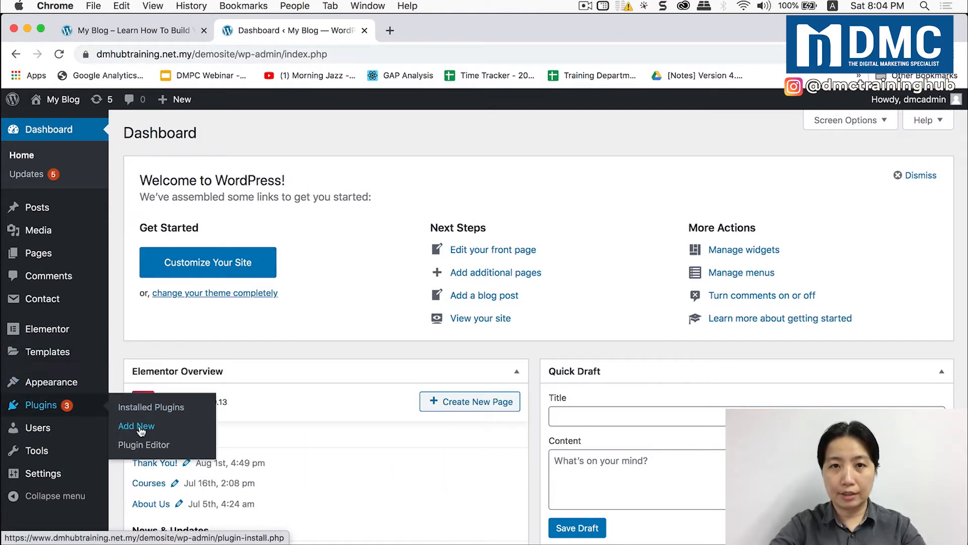
Search plugins for contact form 7 redirection, then install and activate Redirection for Contact Form 7
left_click(137, 426)
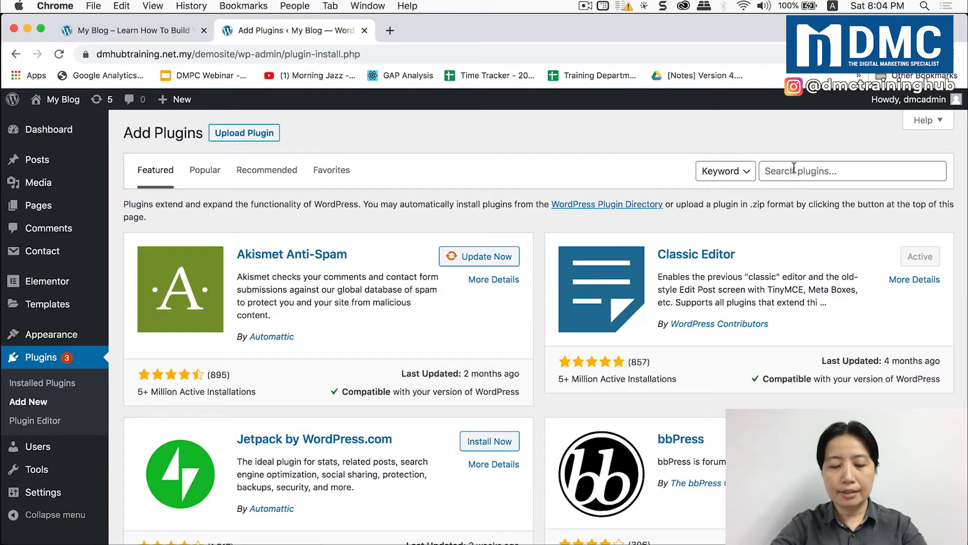
left_click(851, 171)
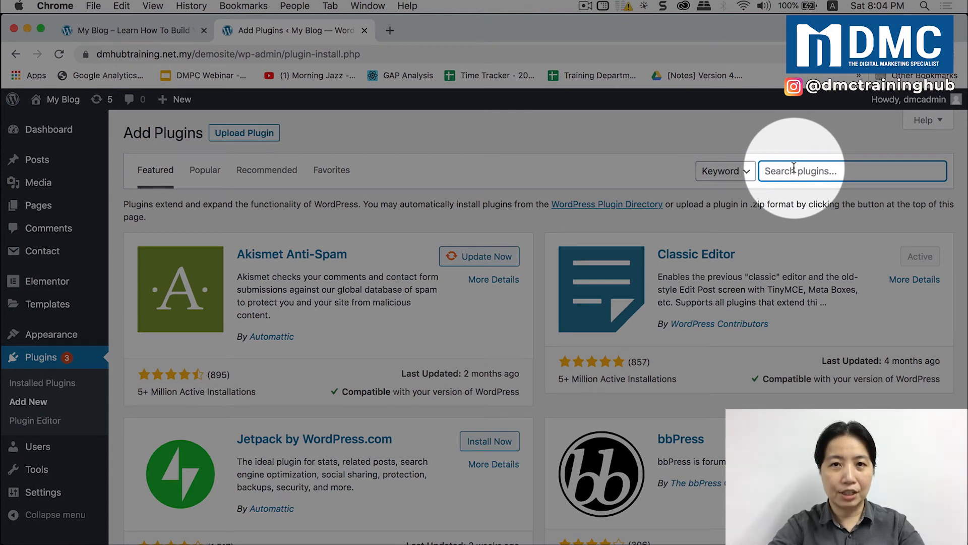
type("contact form")
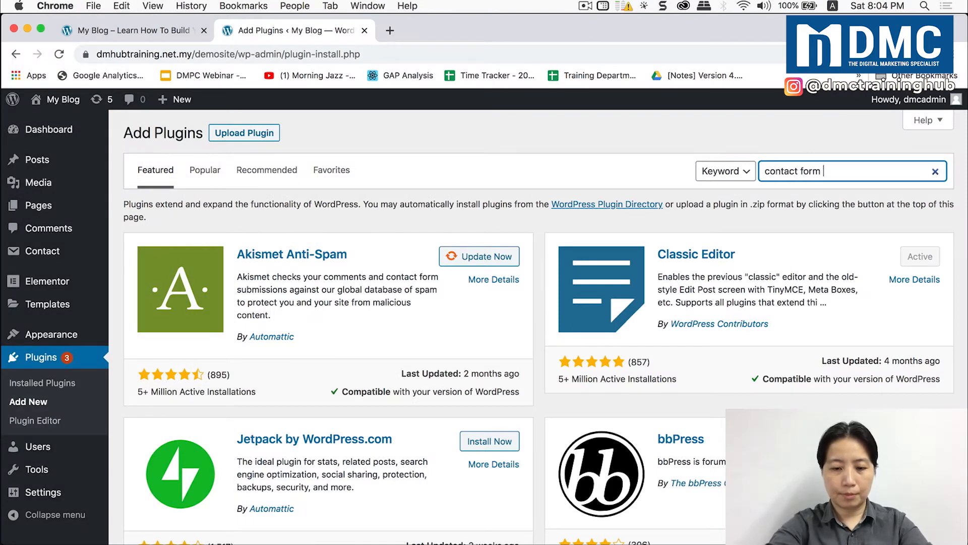
type("7 redirect")
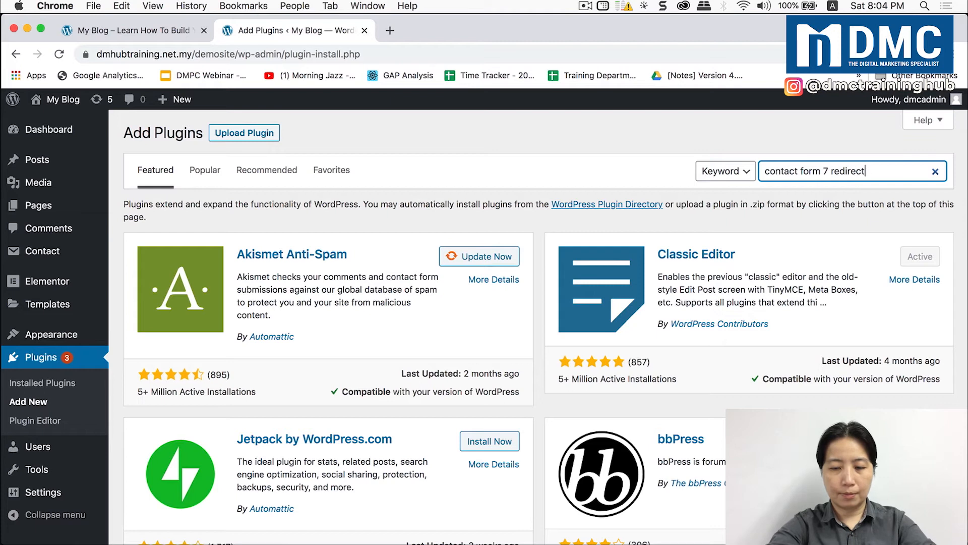
key("Return")
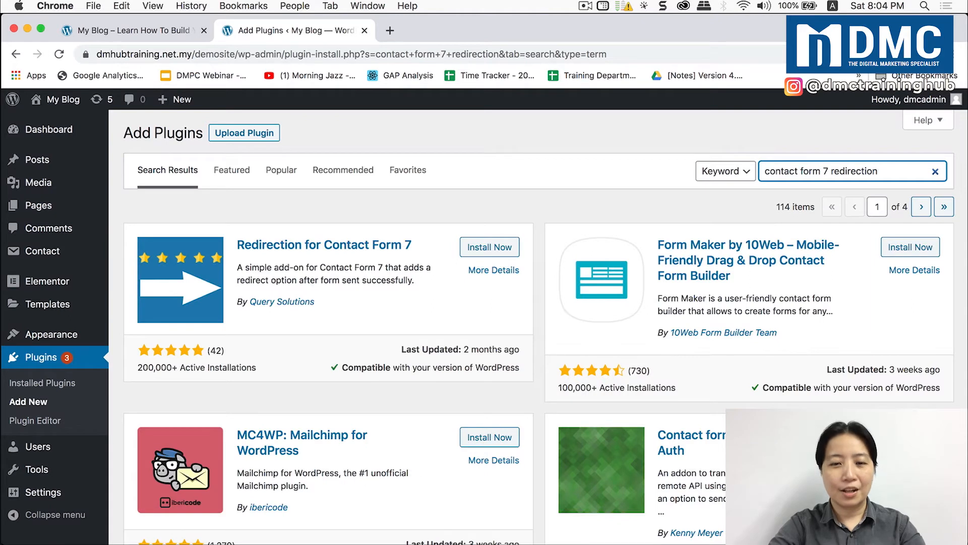
mouse_move(328, 229)
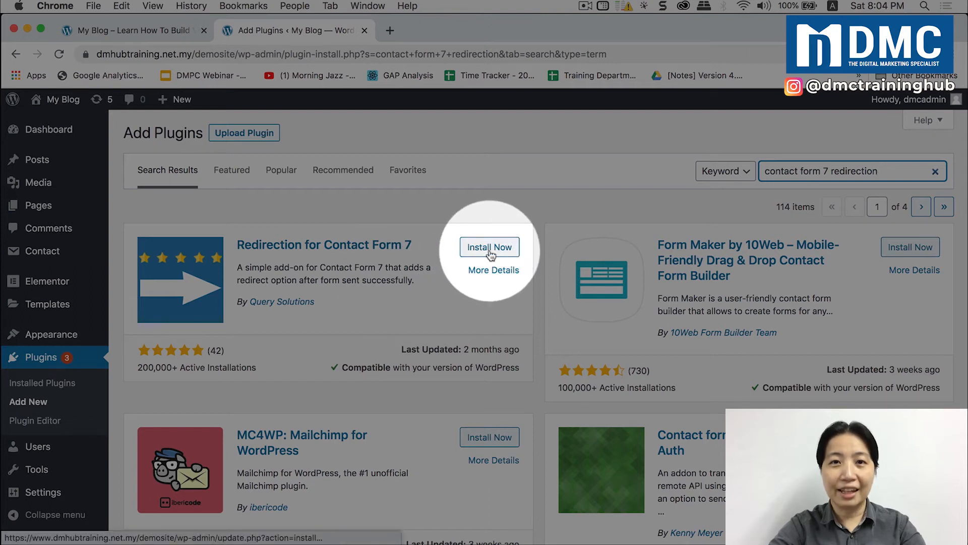
left_click(489, 247)
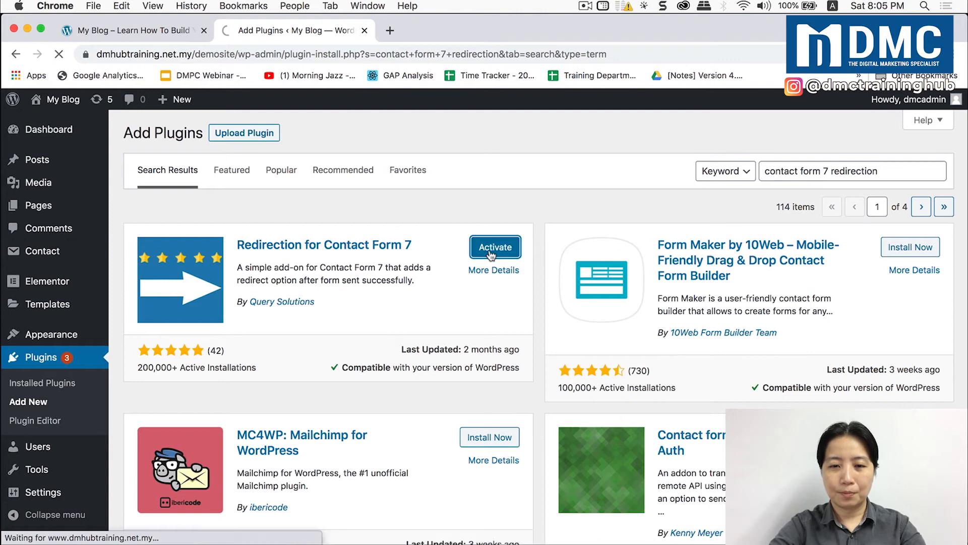
left_click(495, 247)
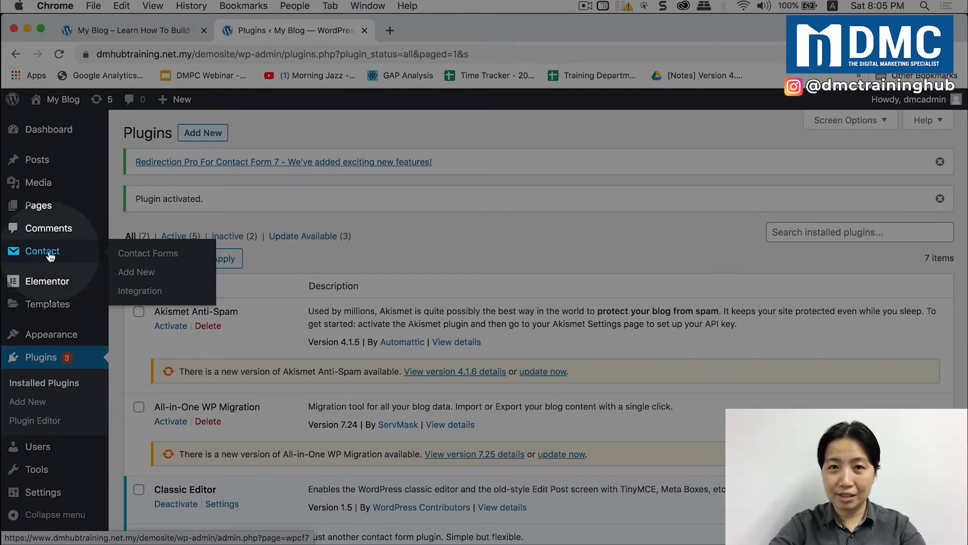
Open Contact form 1 from the Contact Forms list
left_click(148, 253)
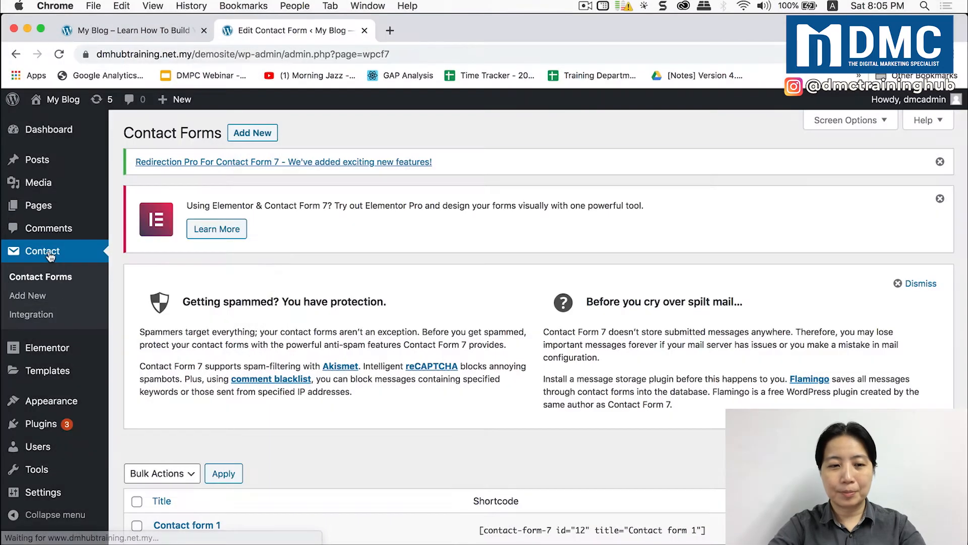
scroll("down", 3)
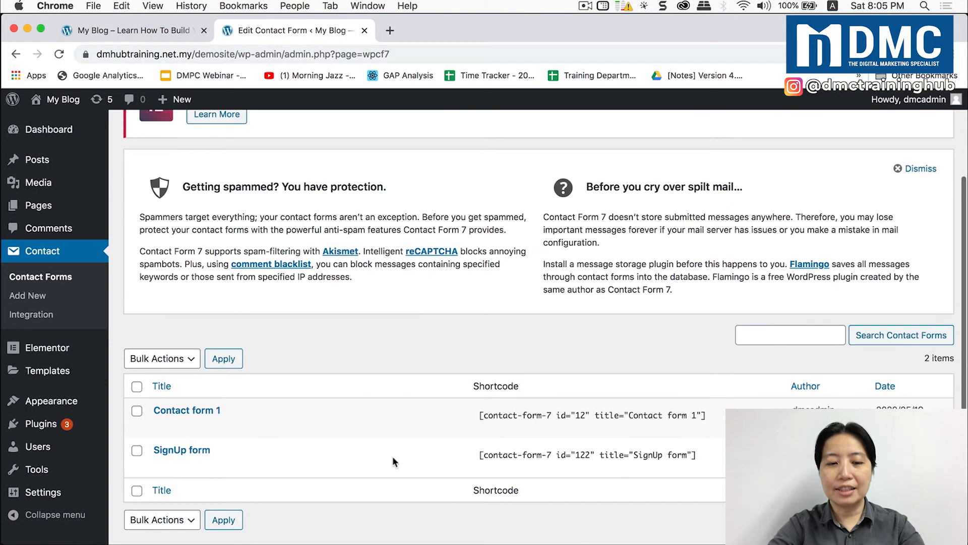
scroll("down", 3)
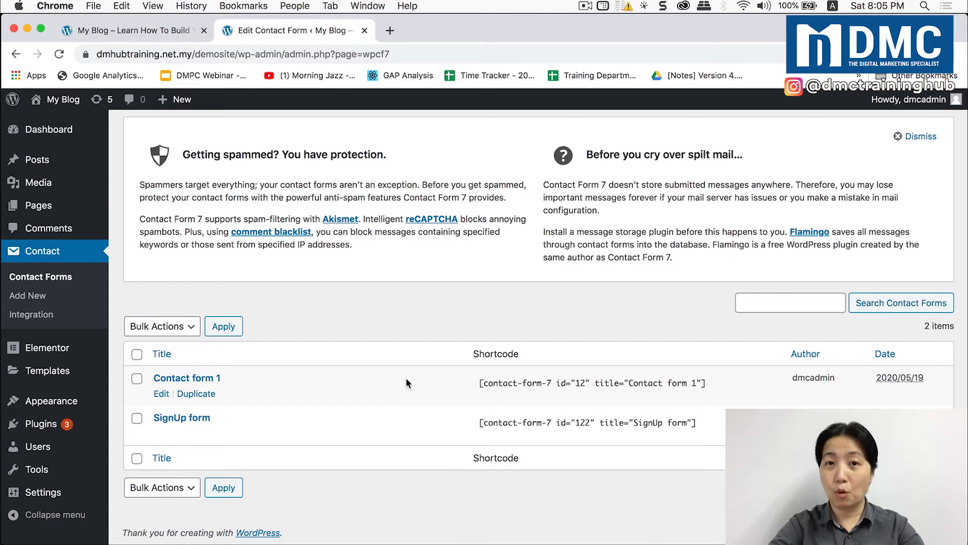
left_click(187, 377)
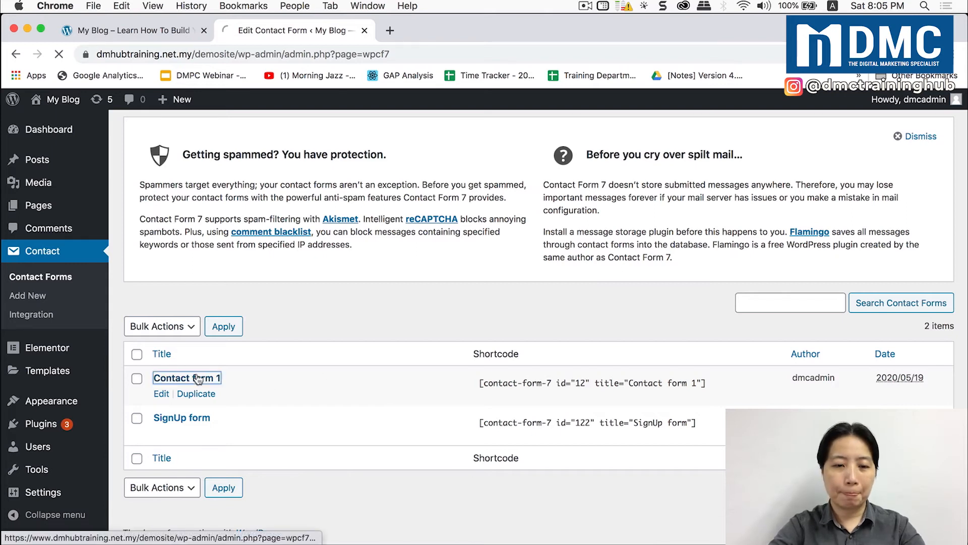
Show Contact form 1's Redirect Settings tab with page, external URL and delay options
left_click(187, 377)
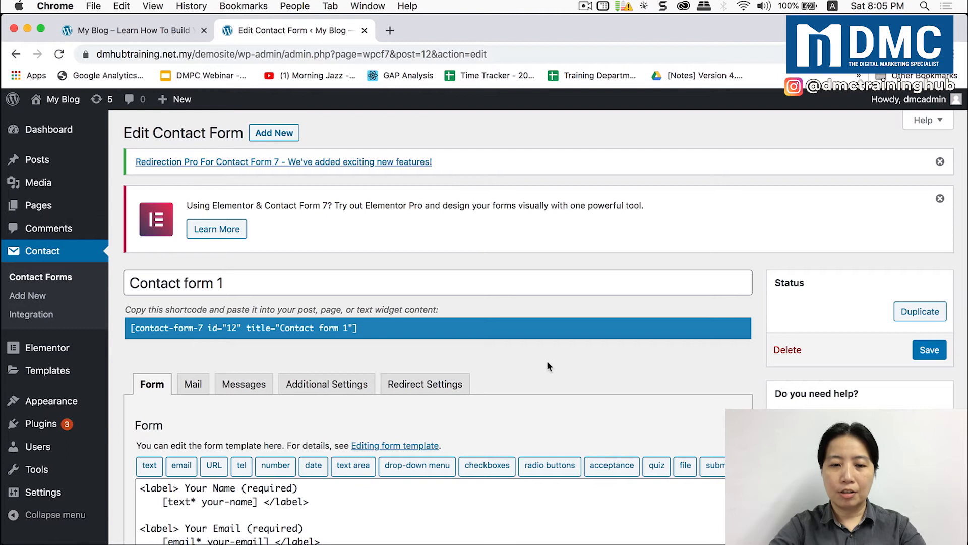
scroll("down", 3)
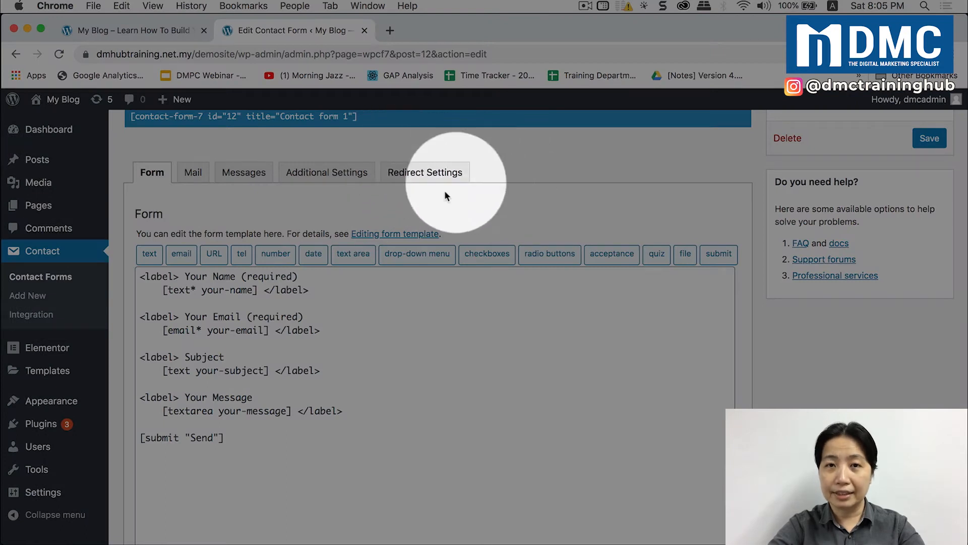
mouse_move(426, 173)
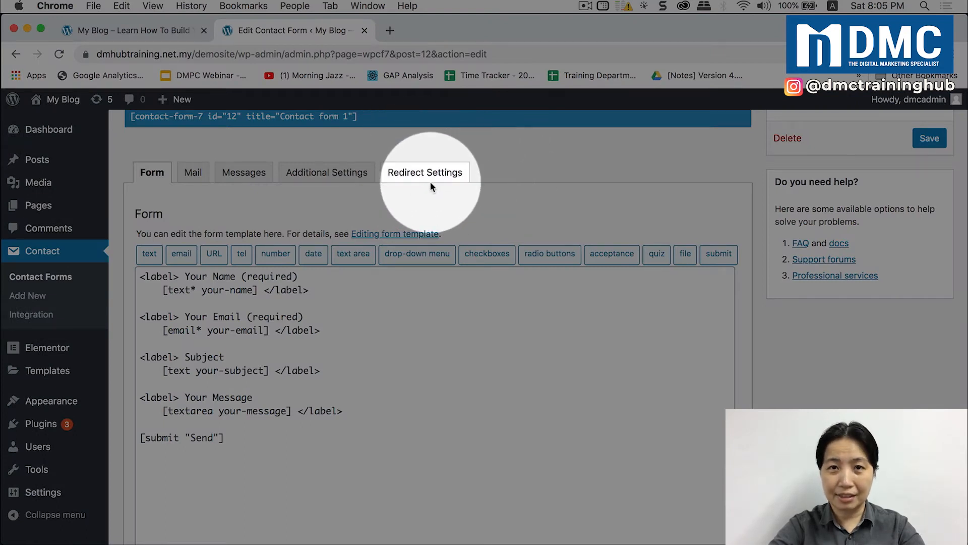
left_click(425, 173)
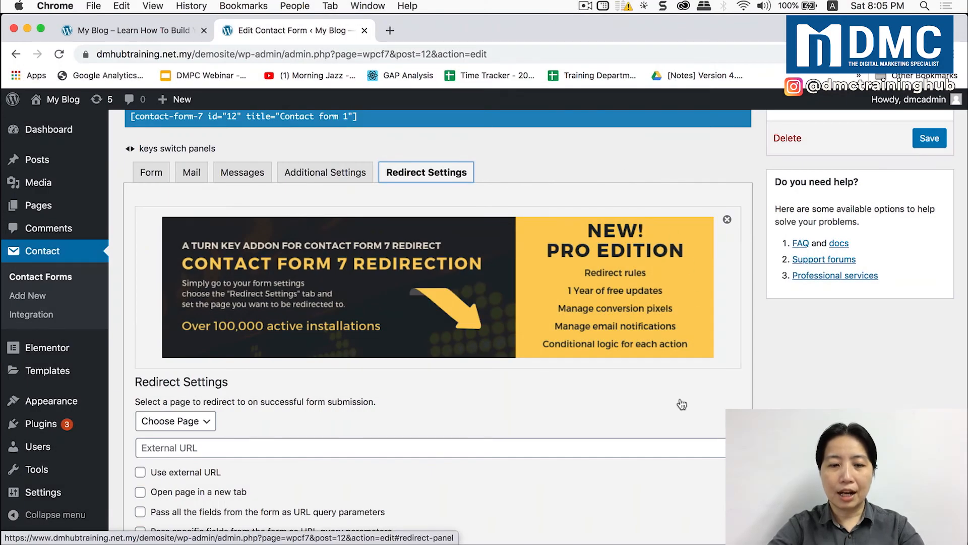
scroll("down", 3)
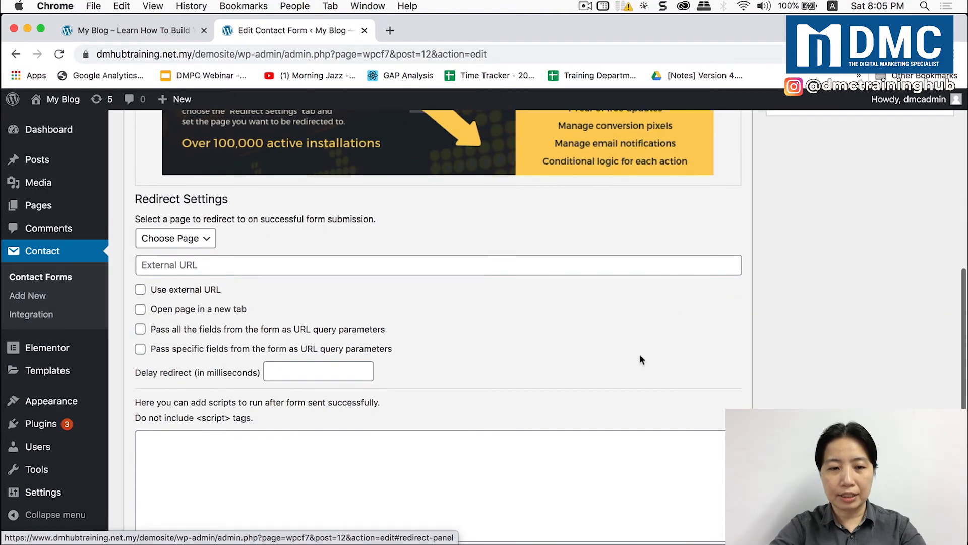
mouse_move(284, 247)
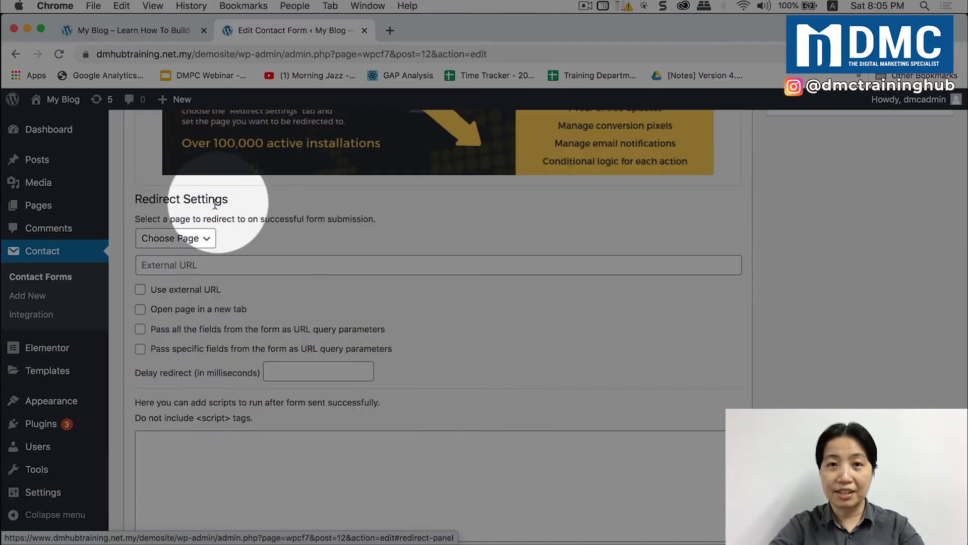
mouse_move(228, 226)
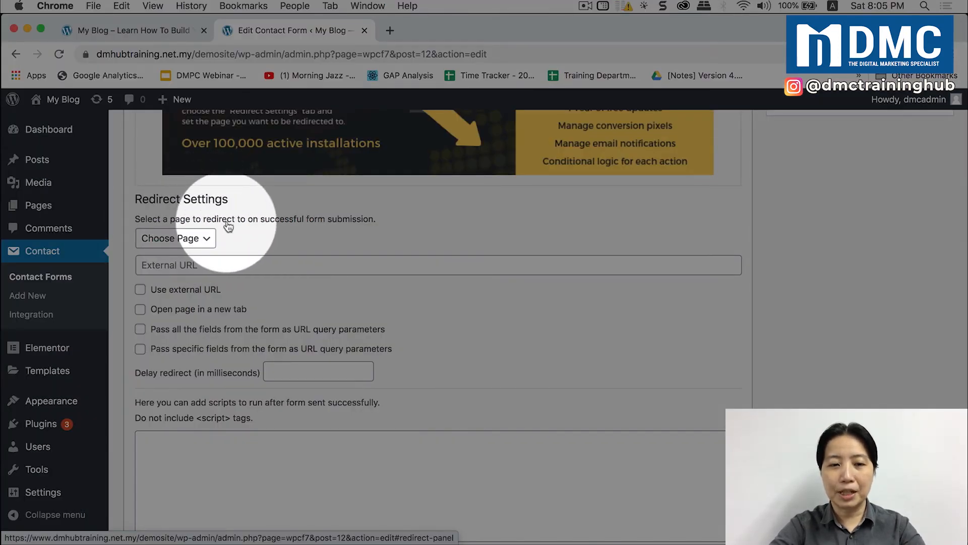
mouse_move(343, 226)
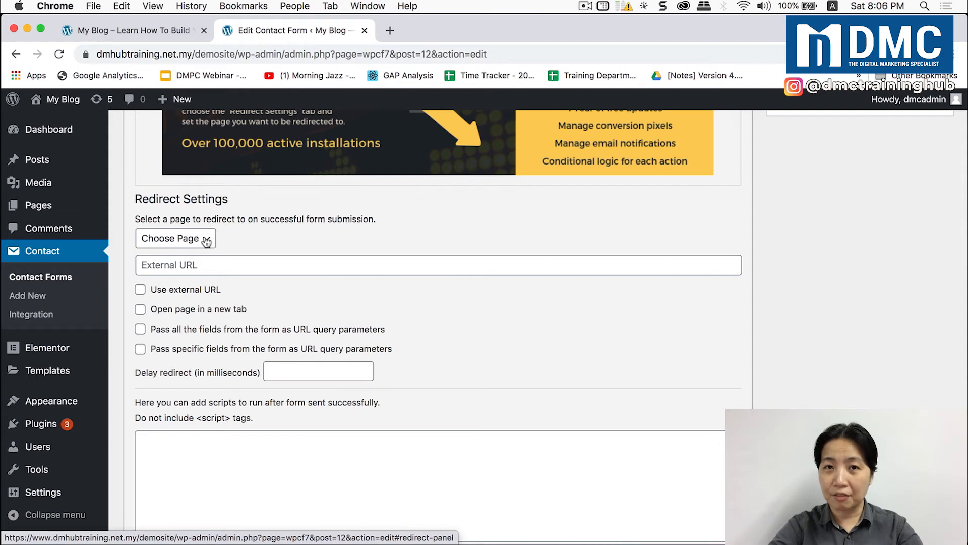
Set Contact form 1 to redirect to the Thank You! page and save the form
left_click(176, 238)
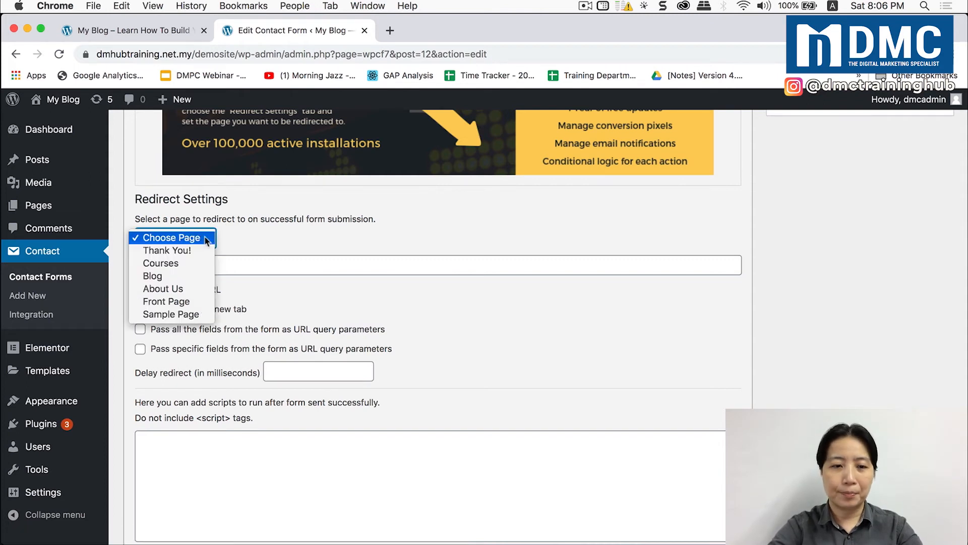
left_click(167, 250)
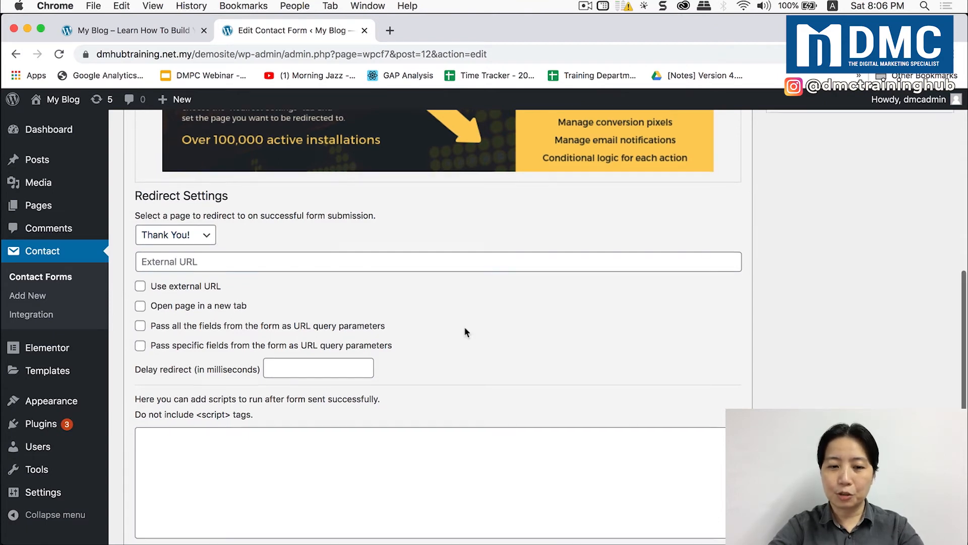
scroll("down", 3)
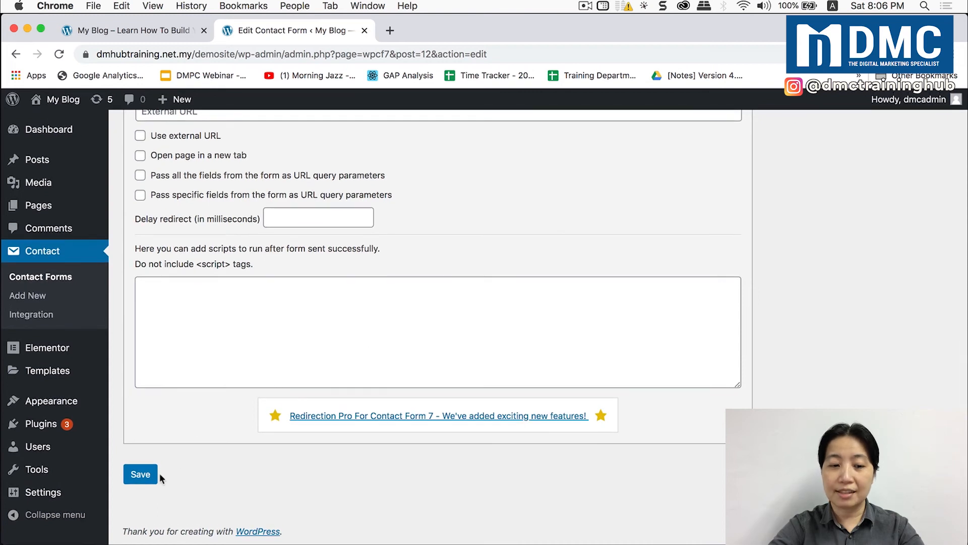
left_click(140, 473)
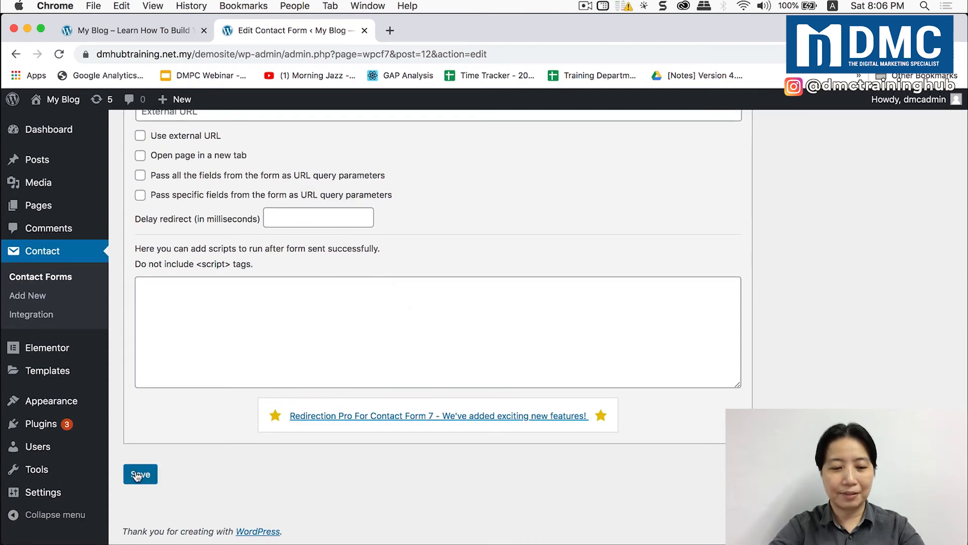
left_click(140, 473)
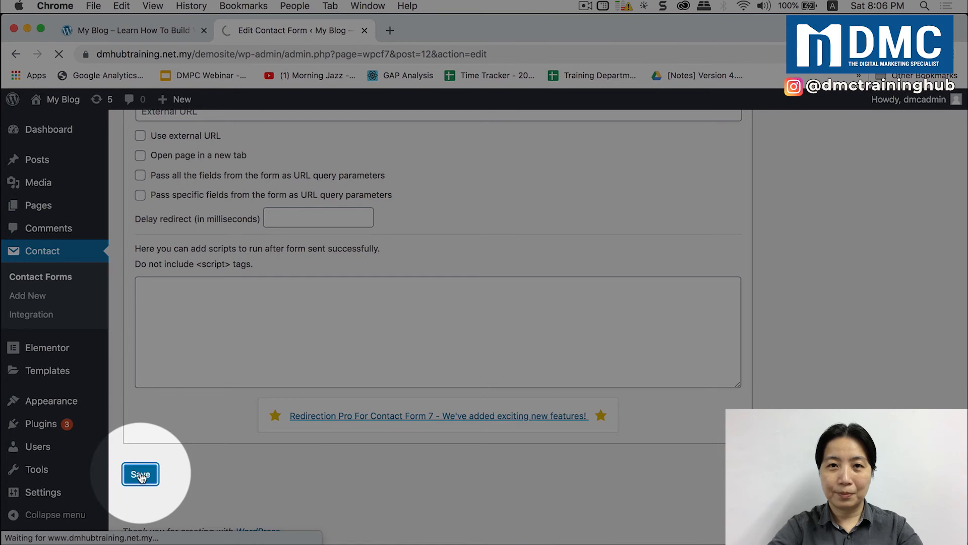
left_click(140, 474)
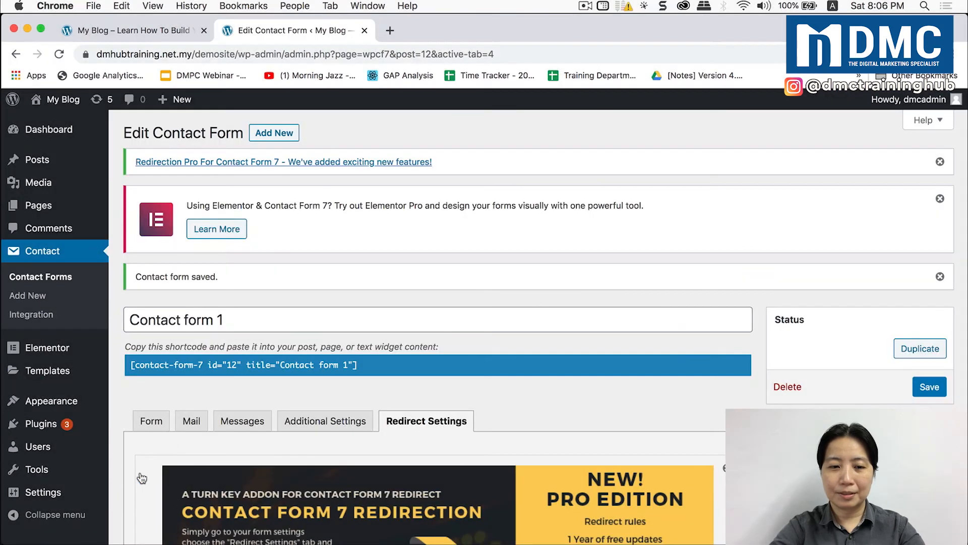
mouse_move(473, 258)
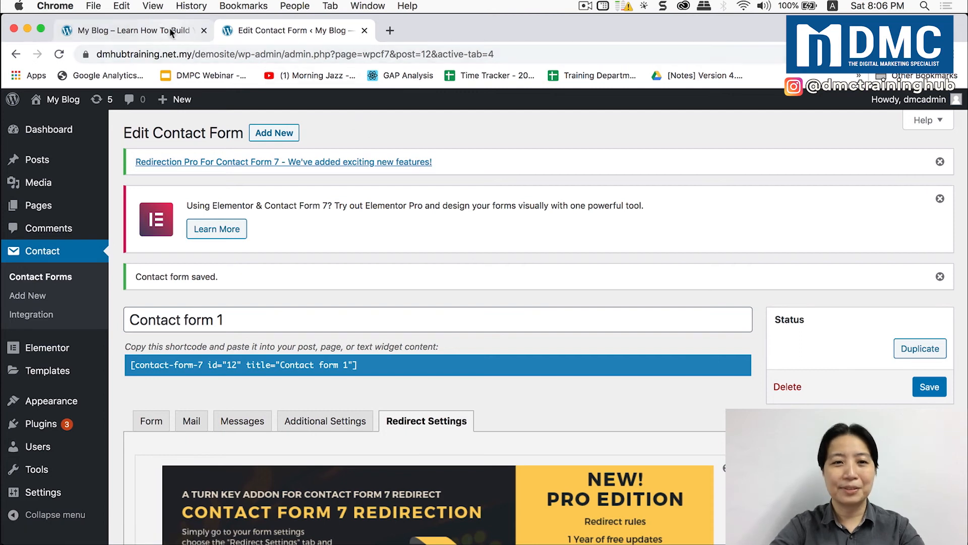
Return to the My Blog homepage tab and scroll down to the empty contact form
left_click(133, 30)
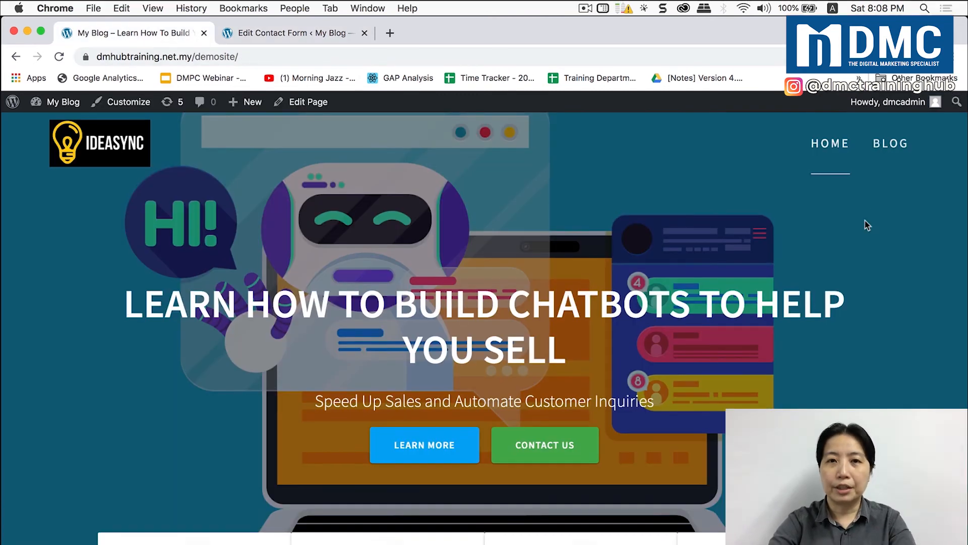
mouse_move(883, 245)
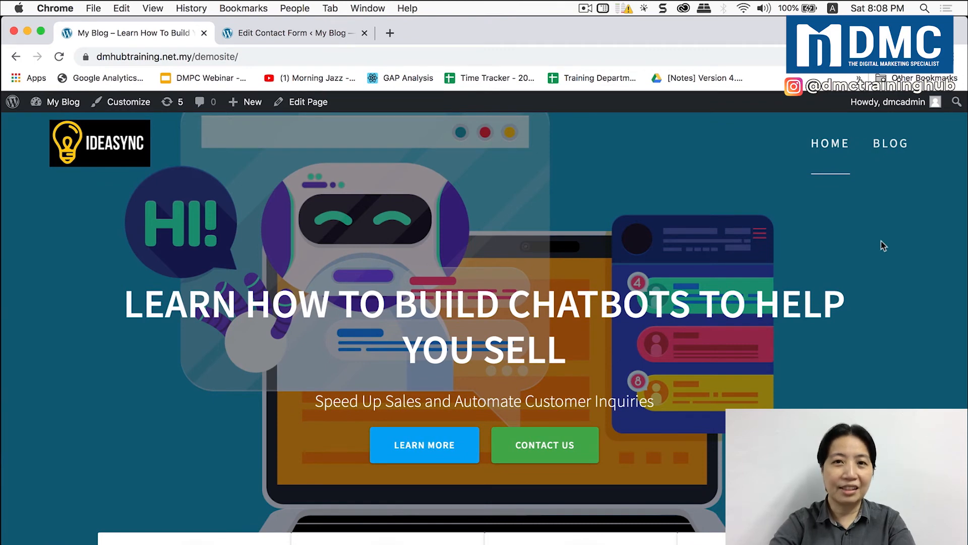
scroll("down", 3)
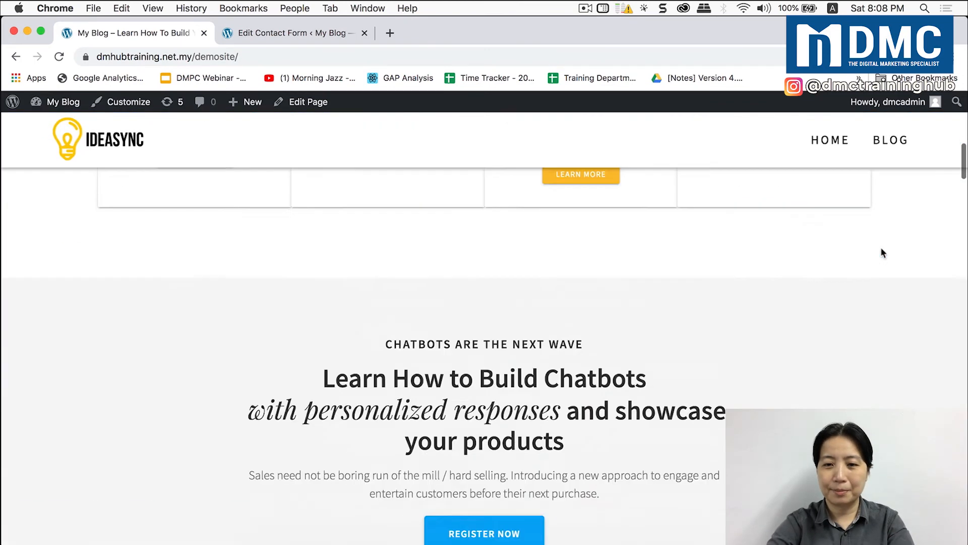
scroll("down", 3)
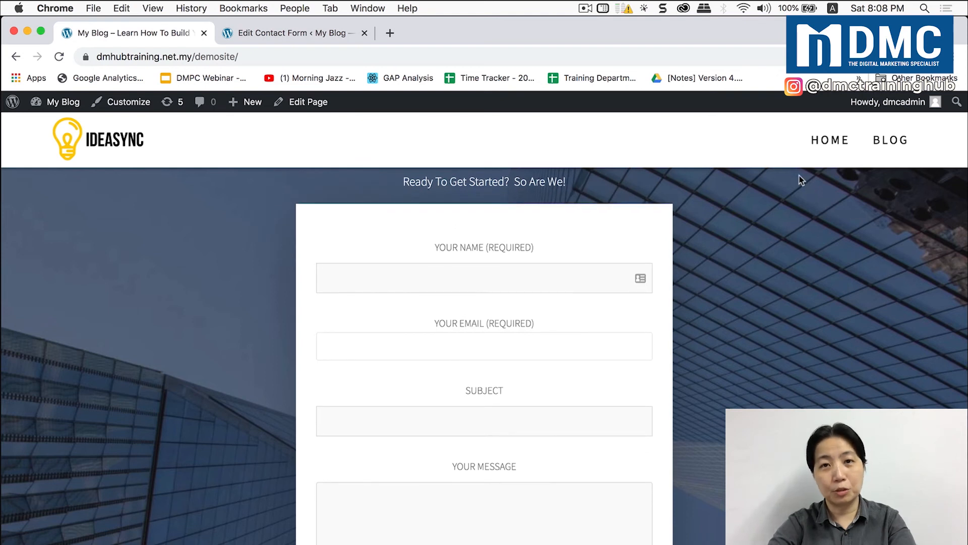
Enter the name John Doe and a companyabc email in the homepage form
left_click(483, 277)
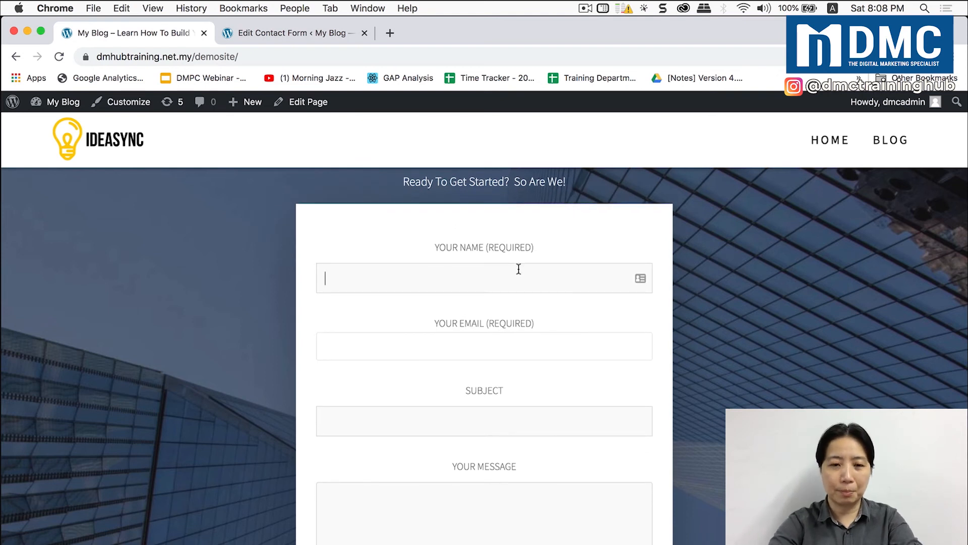
type("John Doe")
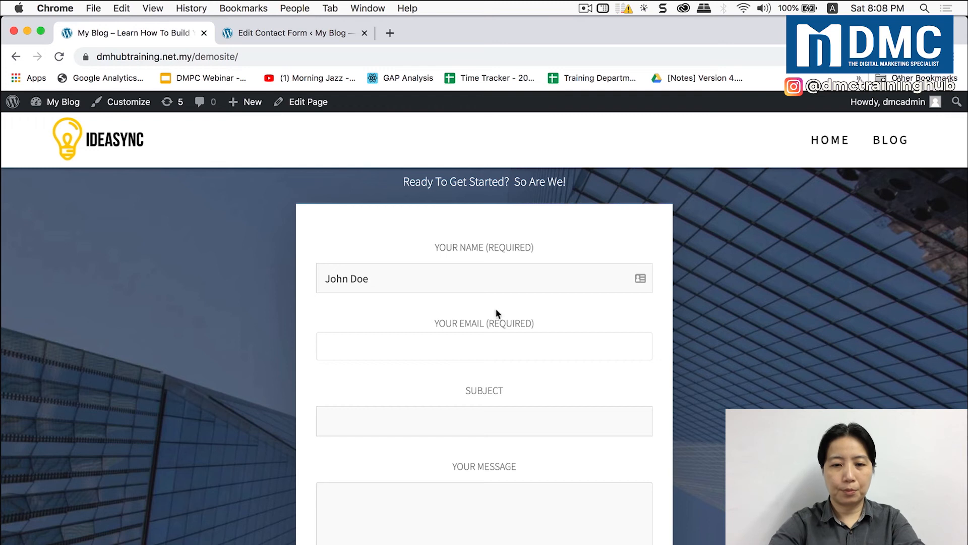
type("johndo")
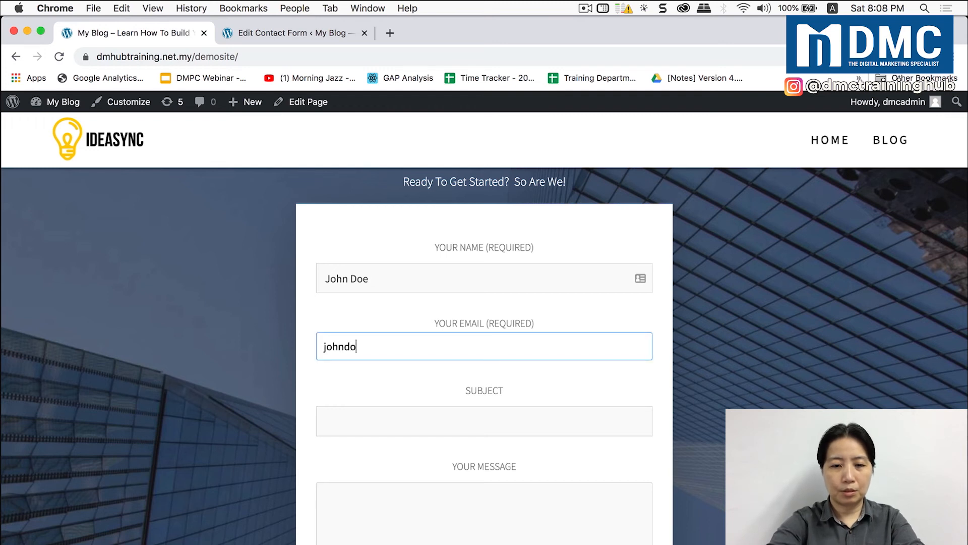
type("e@")
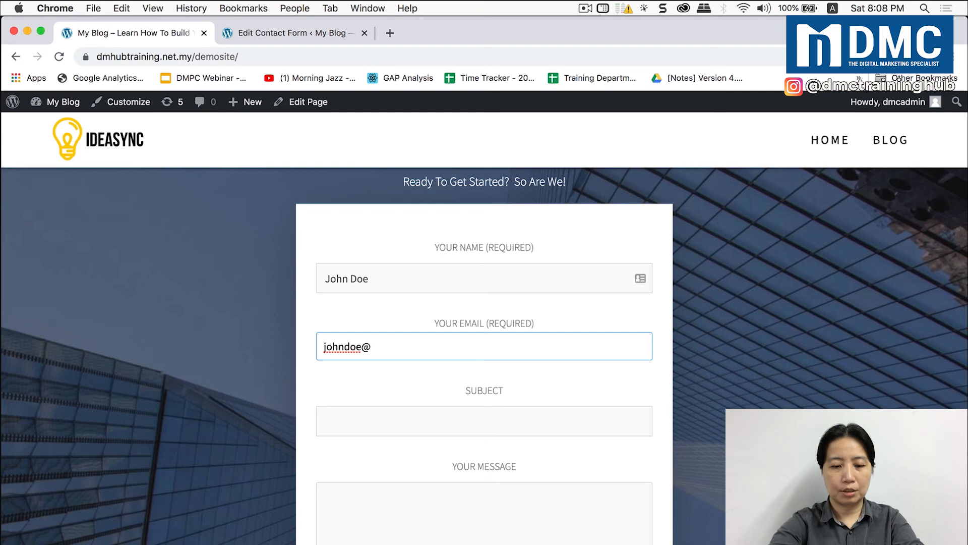
type("companyabc")
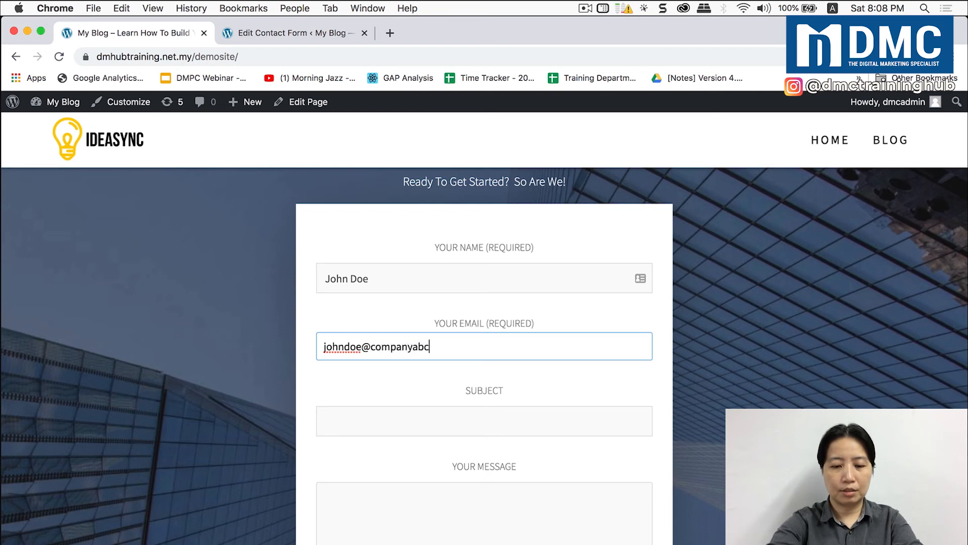
Add subject 'Course Inquiry' and message 'Please send me dates and schedule', then submit
type("com")
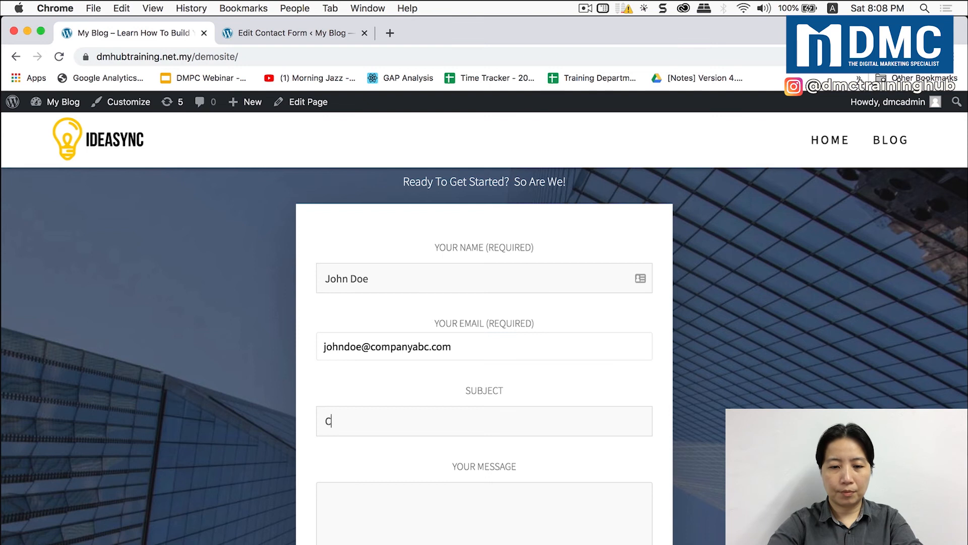
type("ourse")
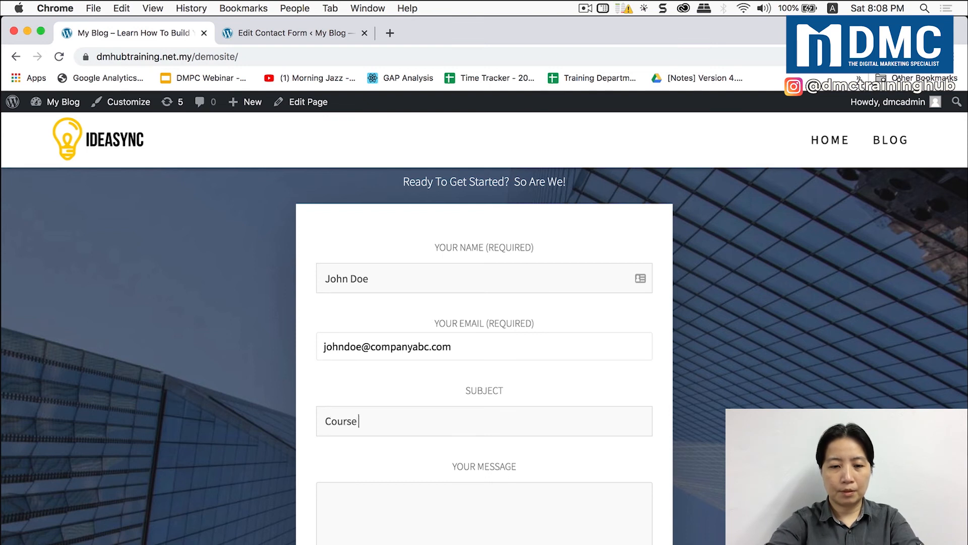
type("Inquiry")
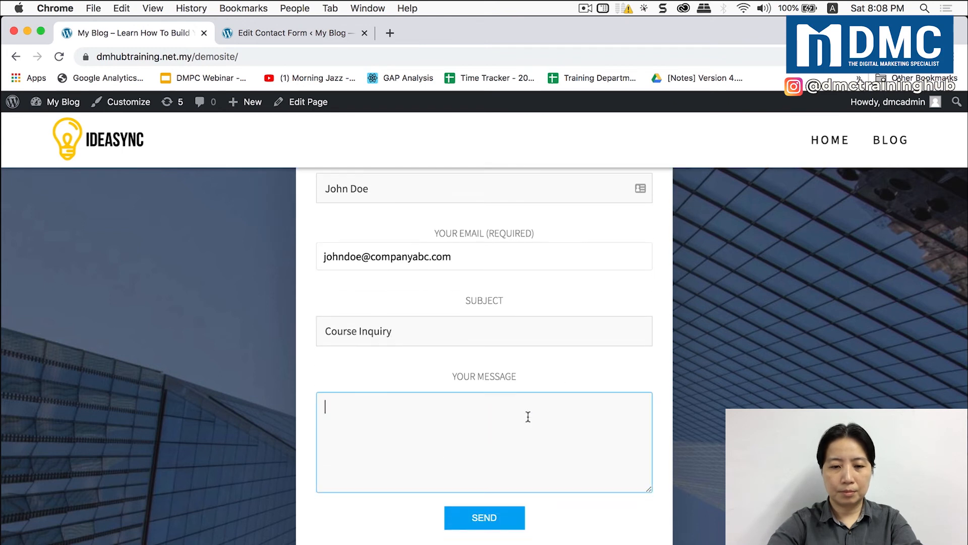
type("Please send me d")
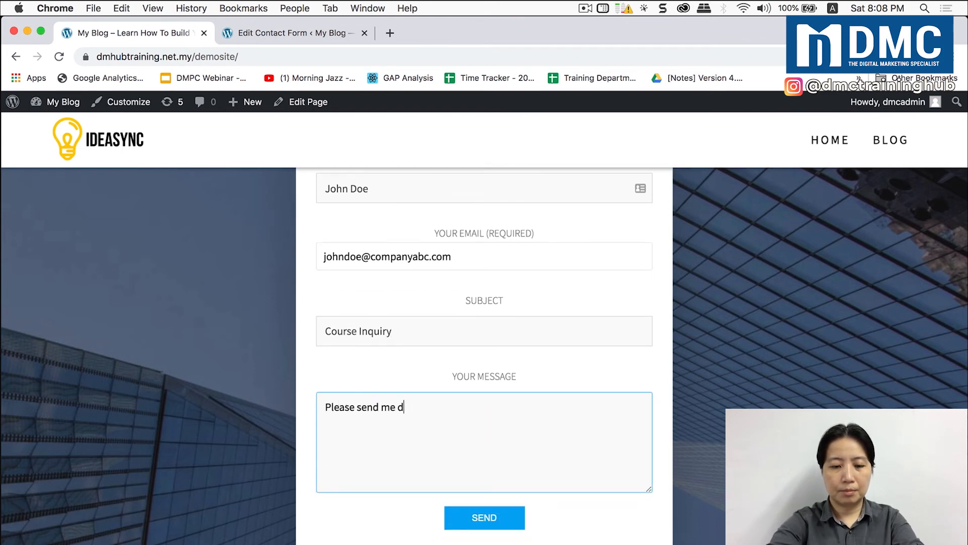
type("ates and s")
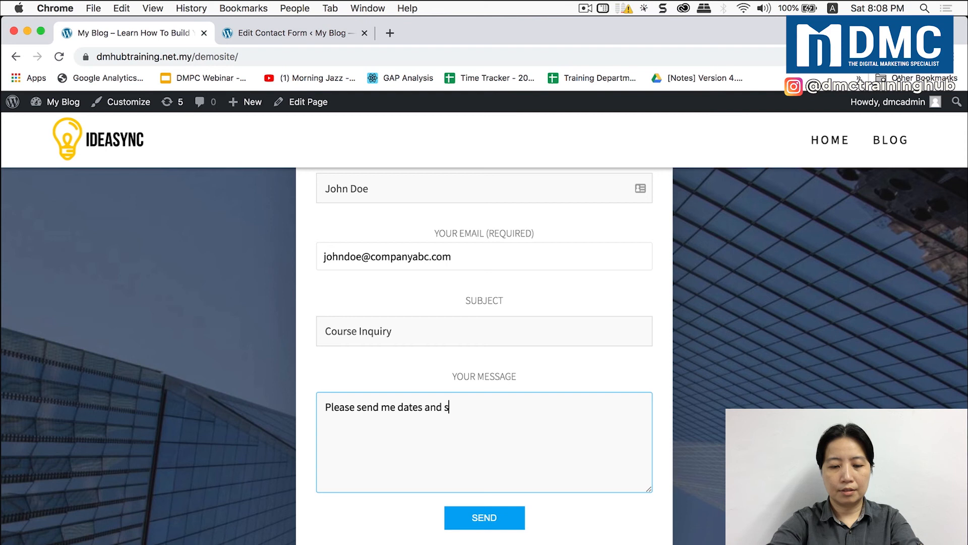
type("chedule")
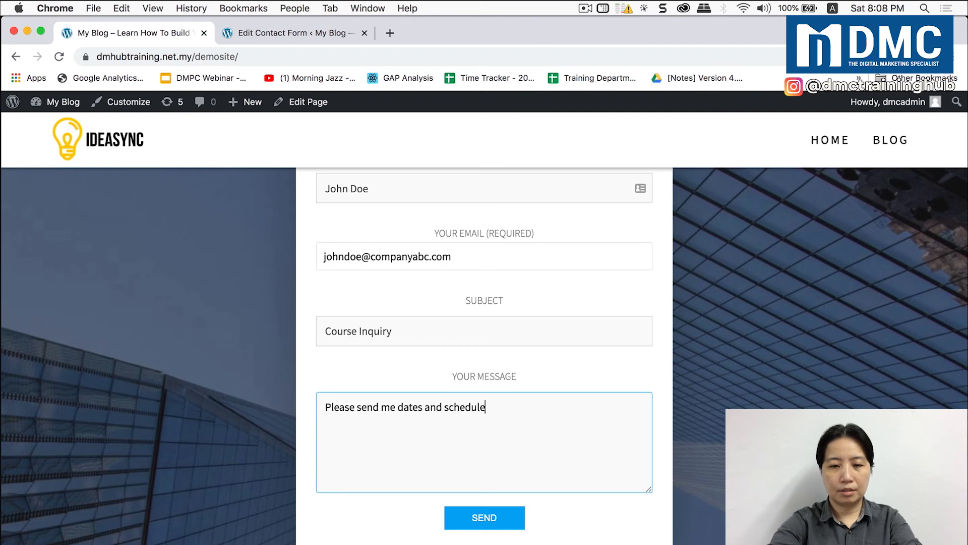
mouse_move(661, 427)
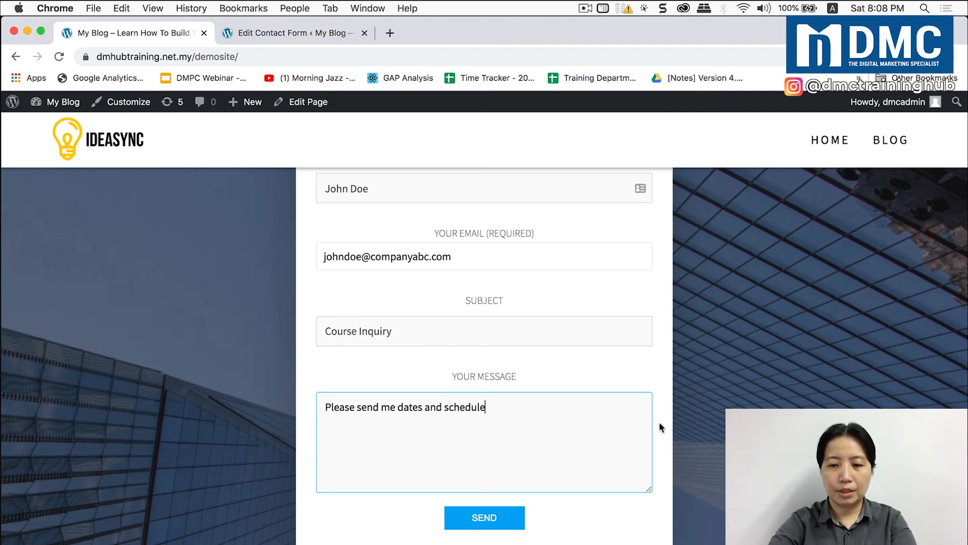
scroll("down", 3)
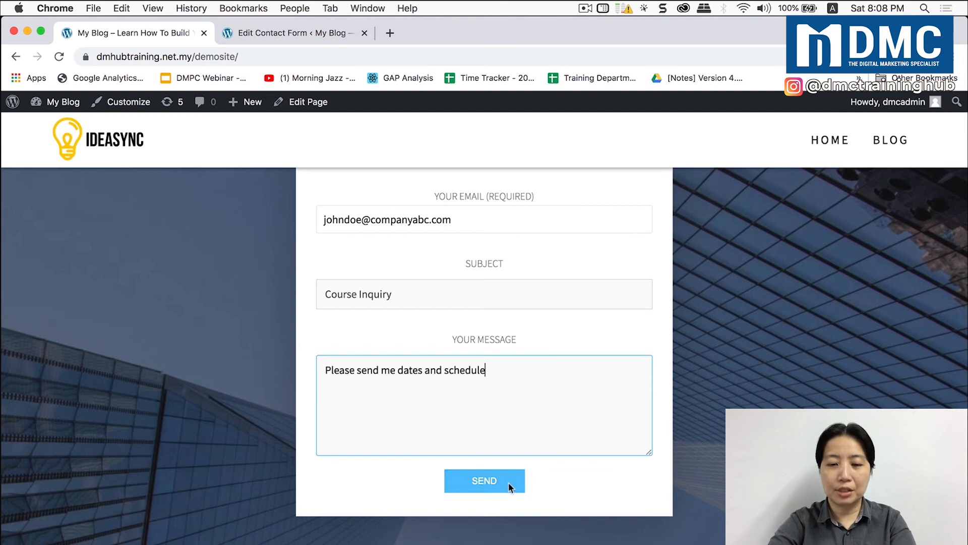
left_click(484, 481)
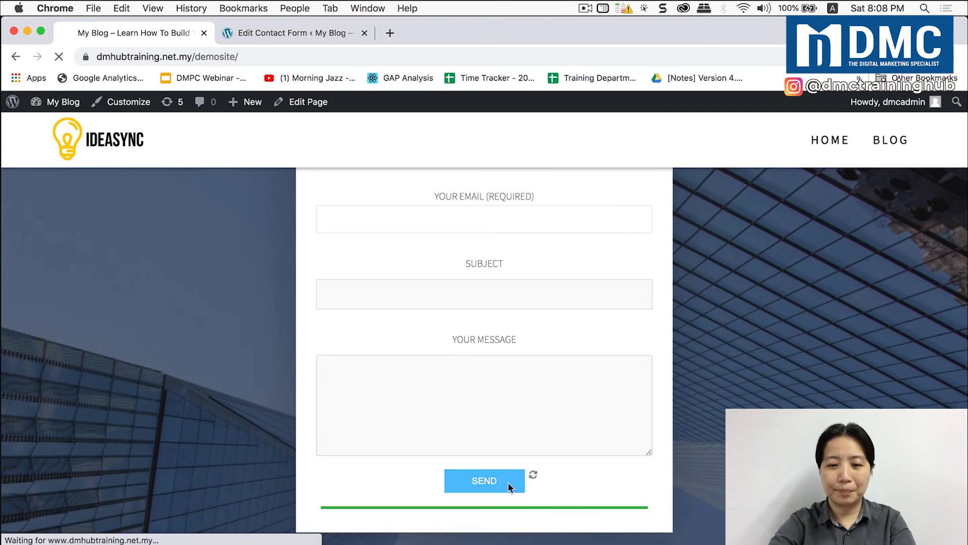
Check the Thank You page's checkmark, 24–48 hour message and social links
left_click(484, 480)
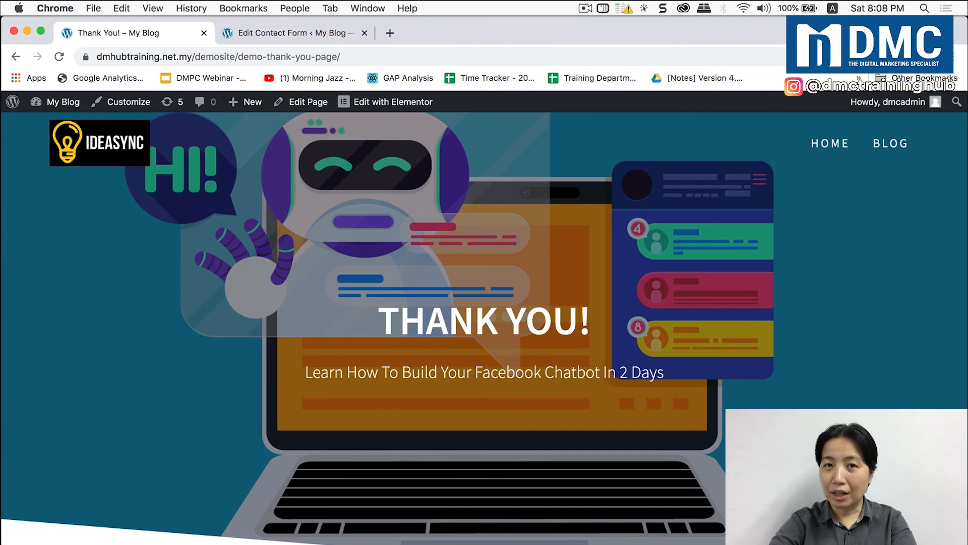
scroll("down", 3)
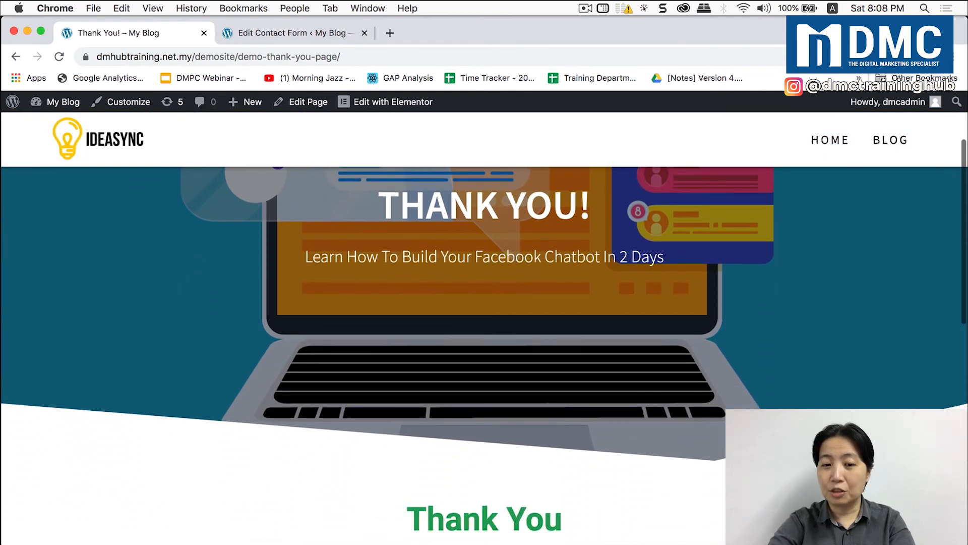
scroll("down", 3)
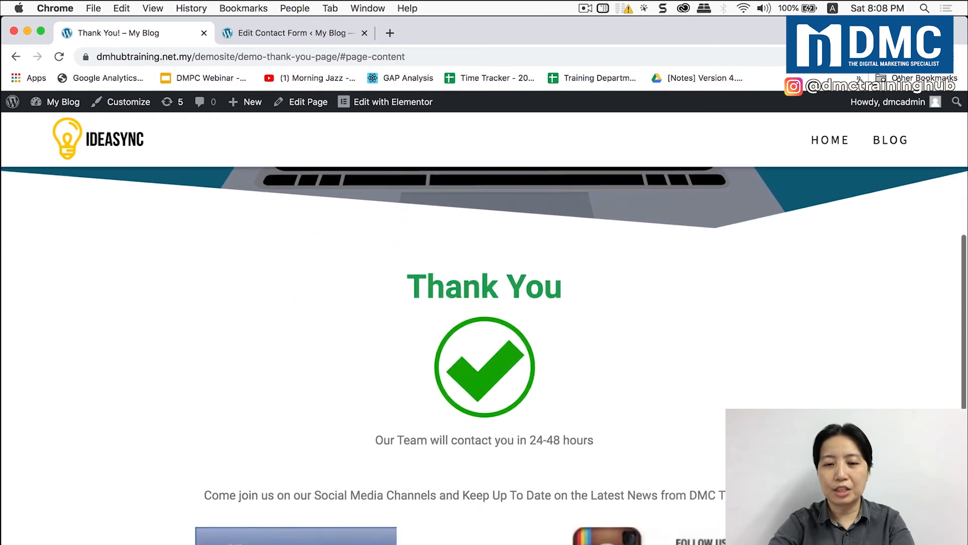
scroll("down", 3)
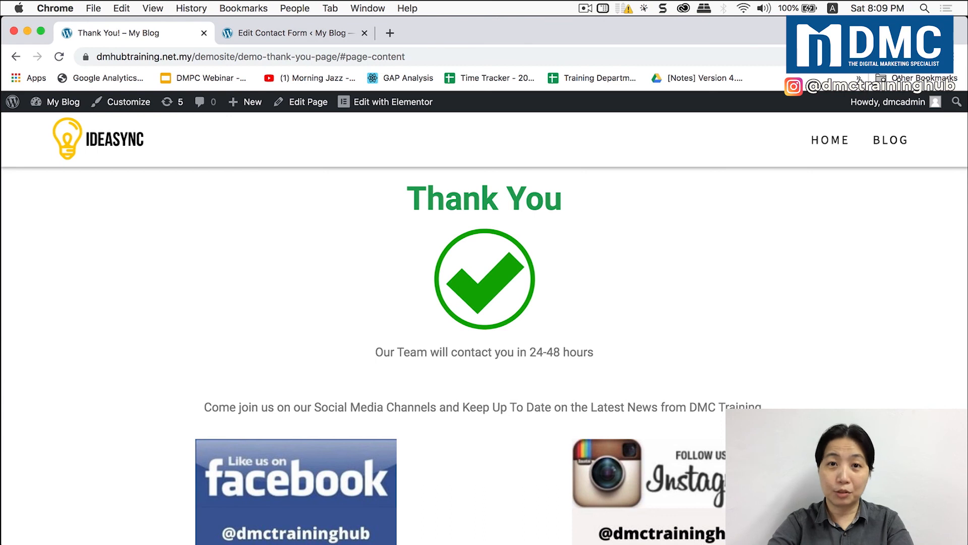
scroll("down", 3)
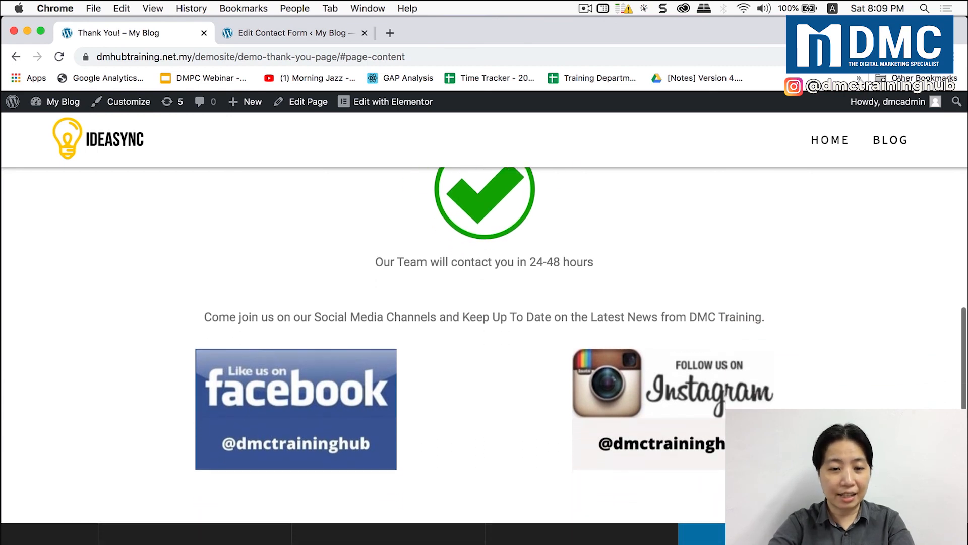